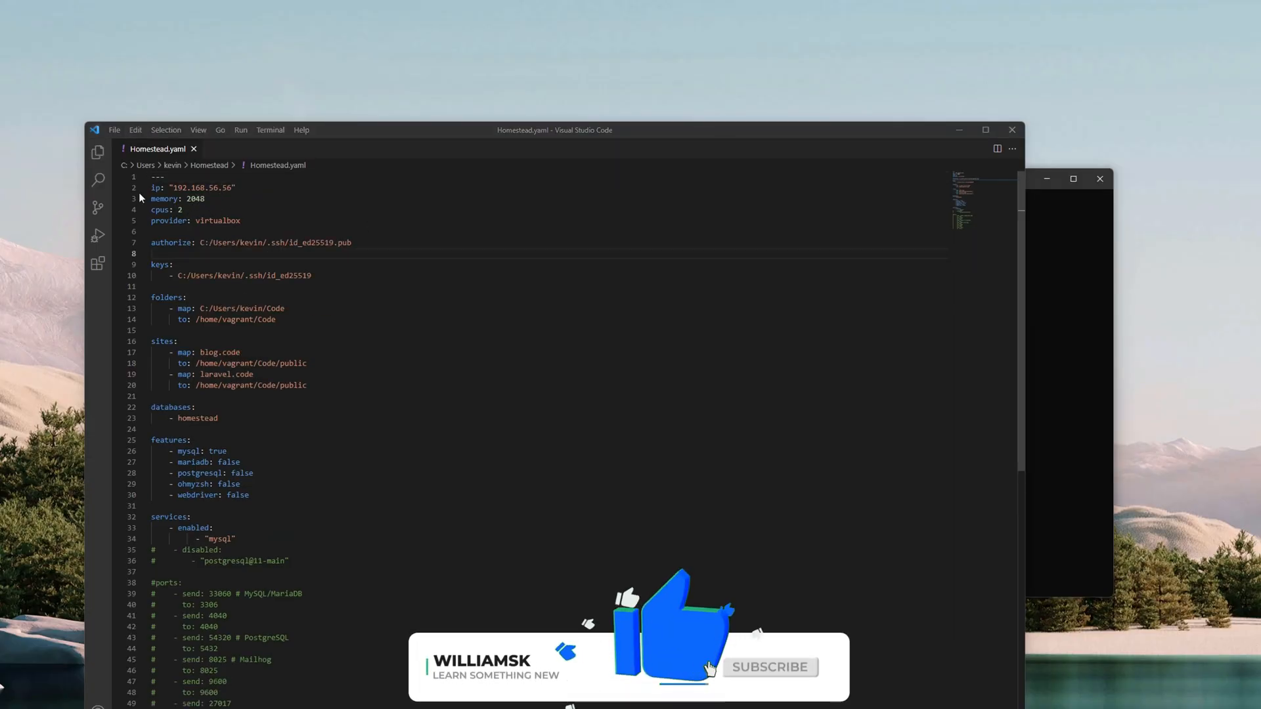
Review the Homestead.yaml keys section, picking out the id_ed25519 key file name
{"action": "left_click", "coordinate": [768, 666]}
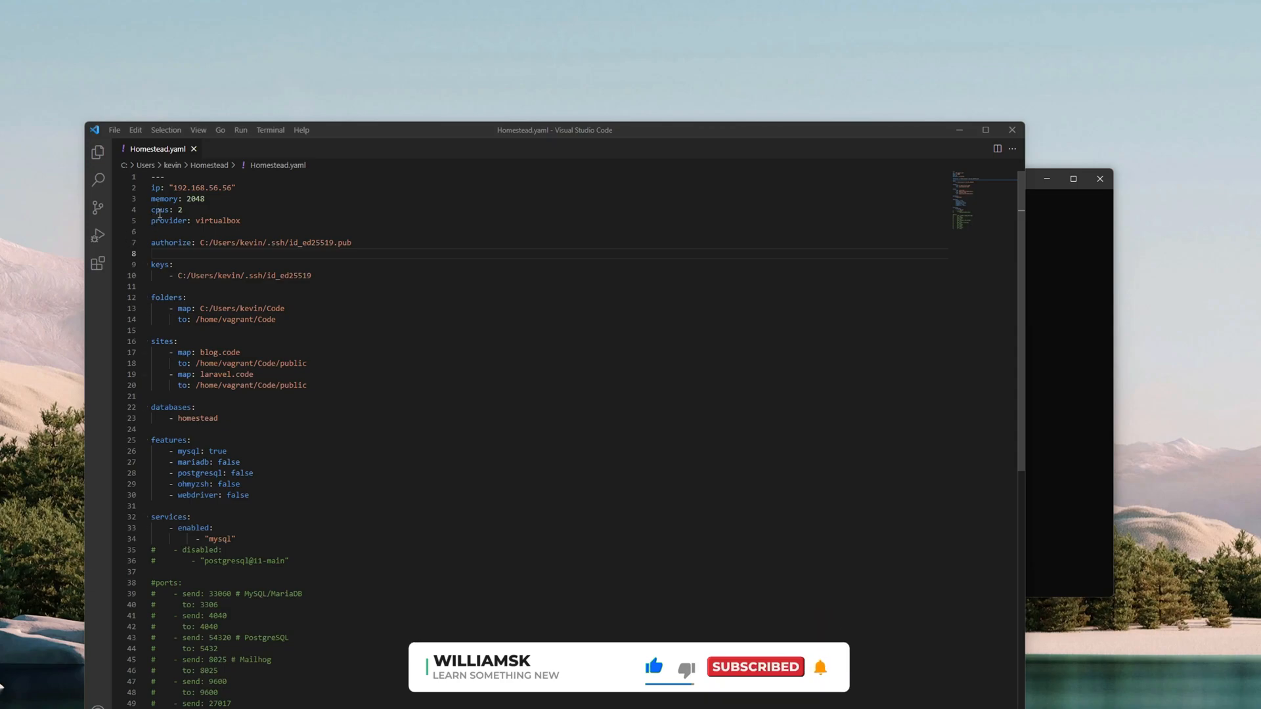
{"action": "double_click", "coordinate": [217, 220]}
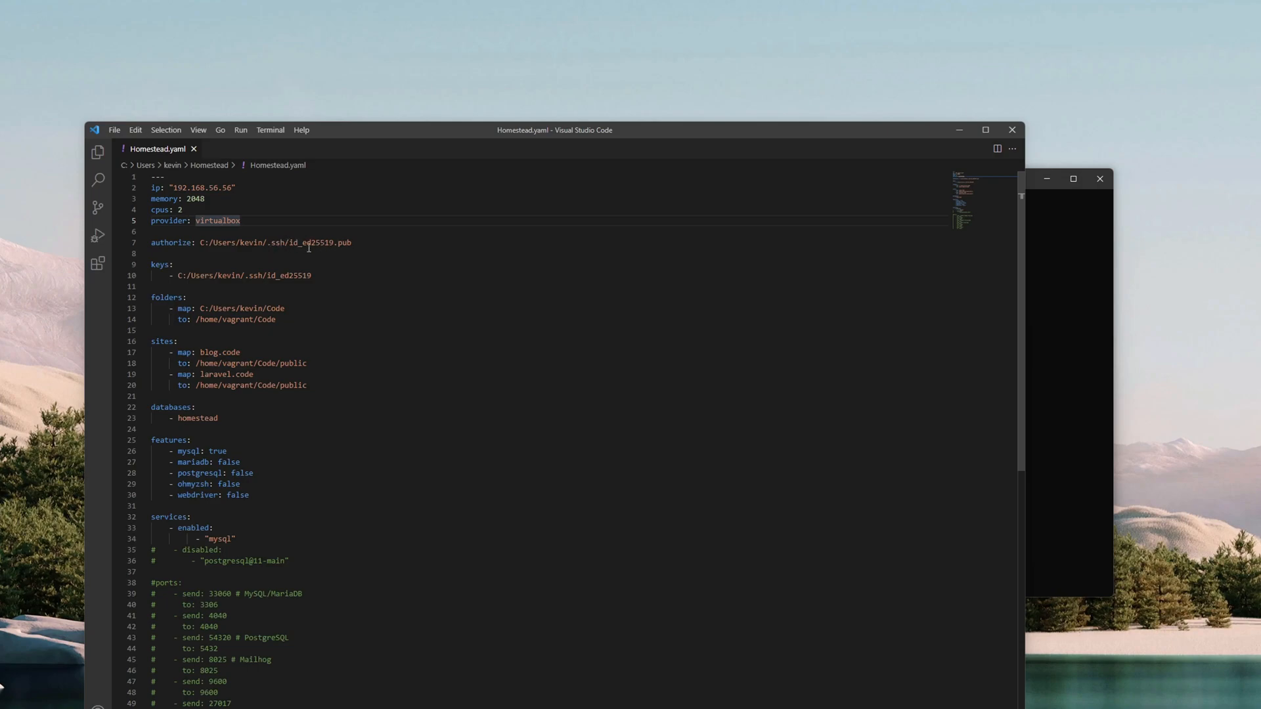
{"action": "double_click", "coordinate": [311, 242]}
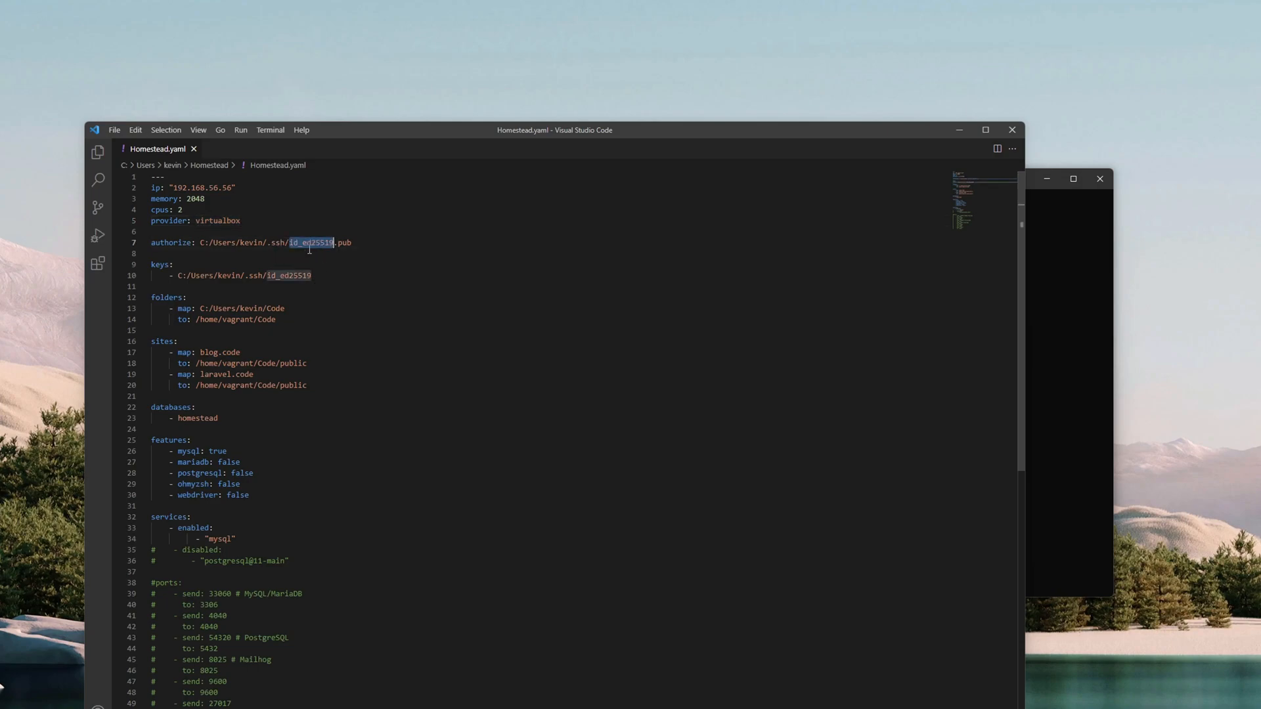
{"action": "mouse_move", "coordinate": [346, 255]}
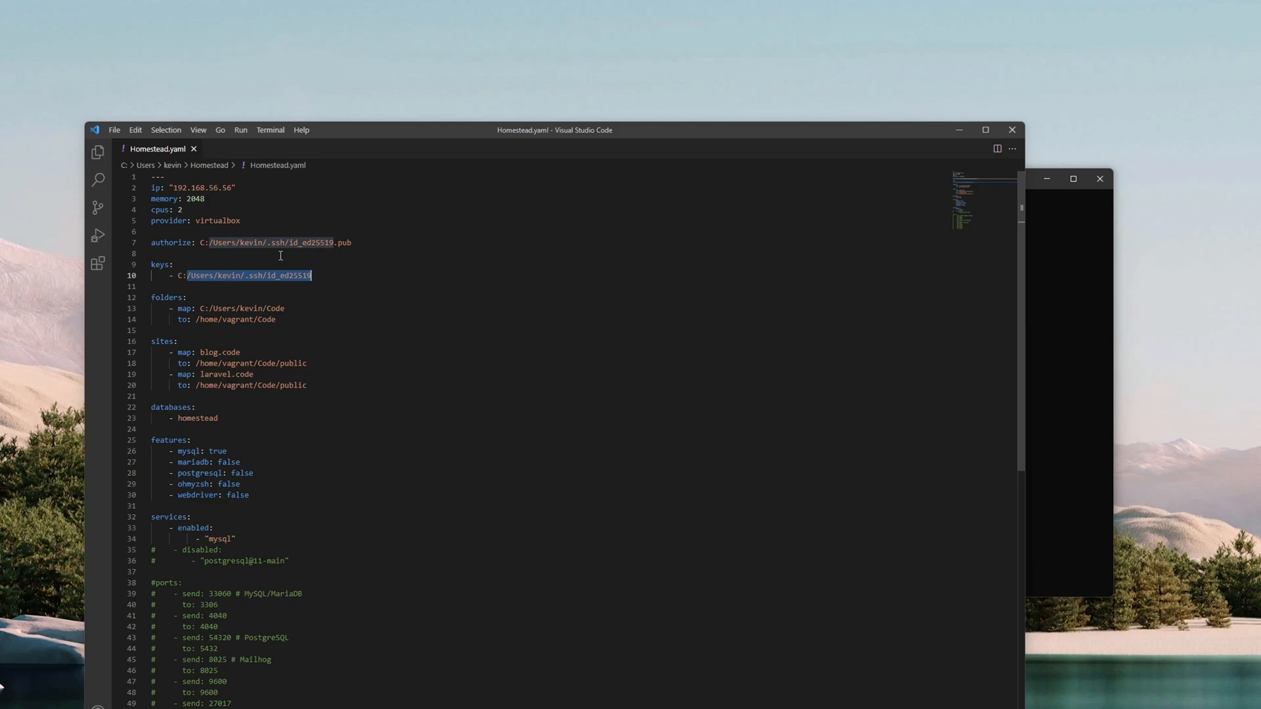
{"action": "mouse_move", "coordinate": [277, 265]}
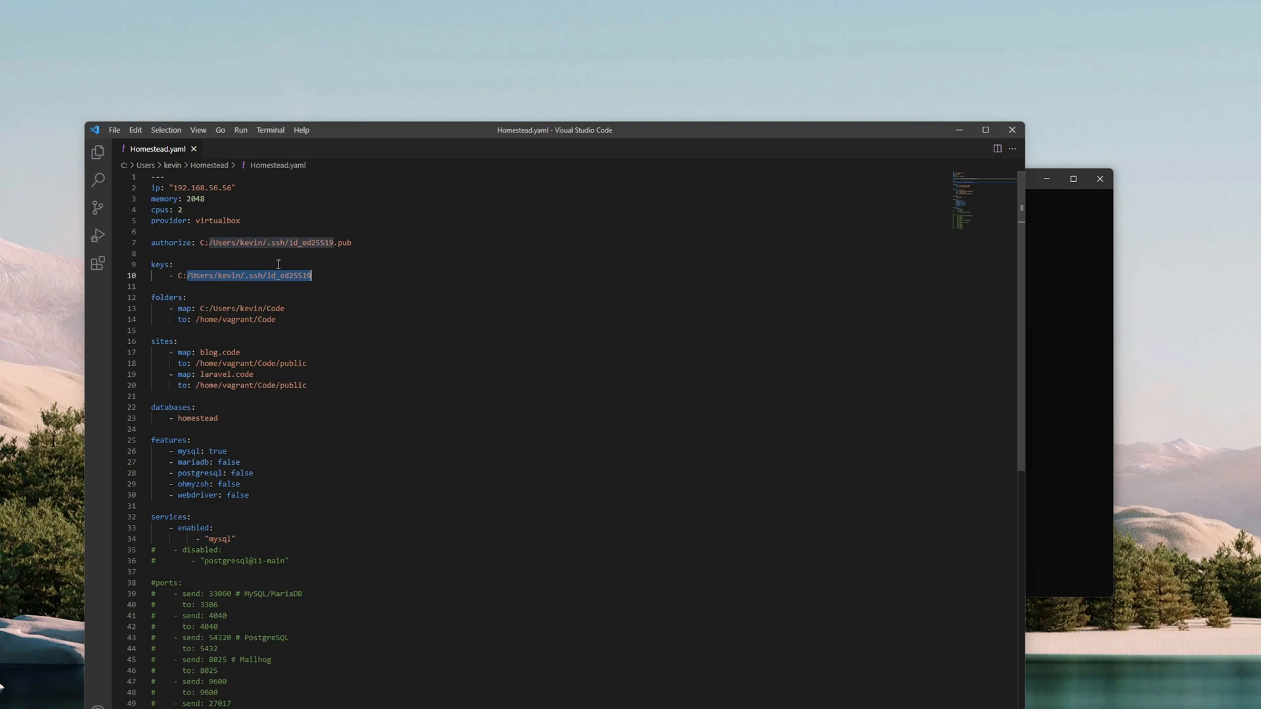
{"action": "mouse_move", "coordinate": [172, 320]}
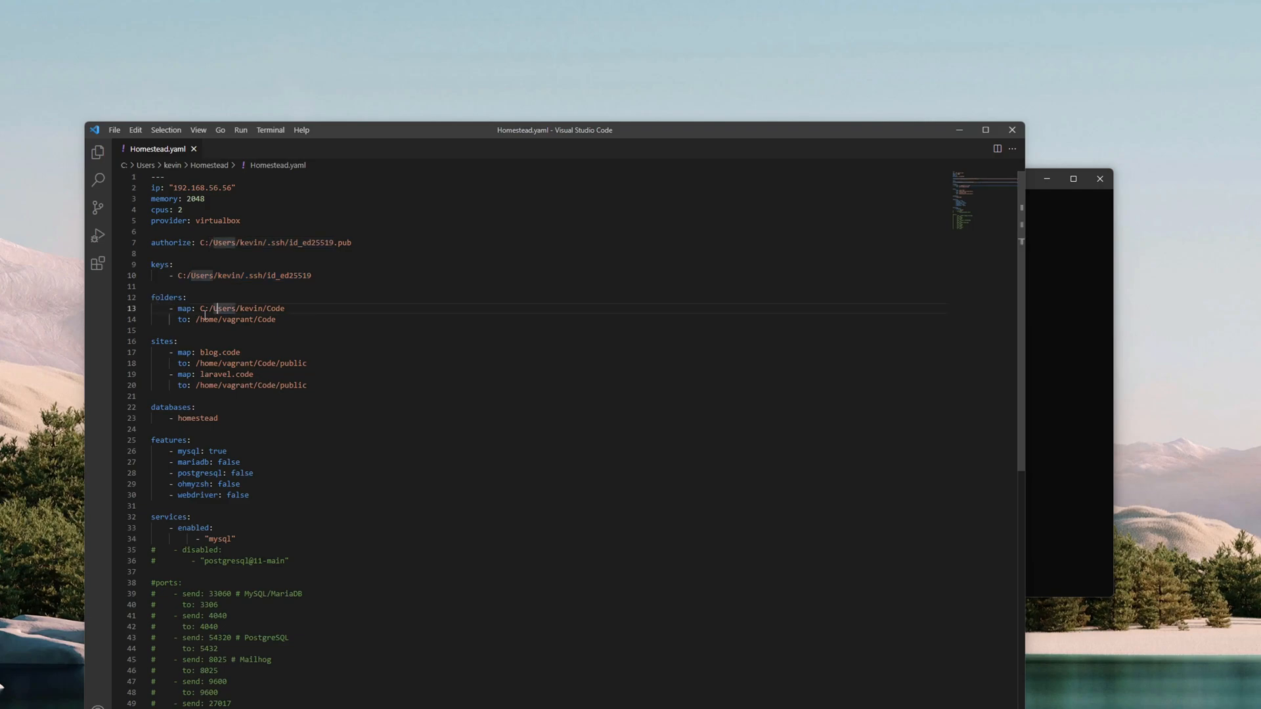
Review the folders mapping from the local Code folder to /home/vagrant/Code, cursor after the guest path
{"action": "double_click", "coordinate": [273, 308]}
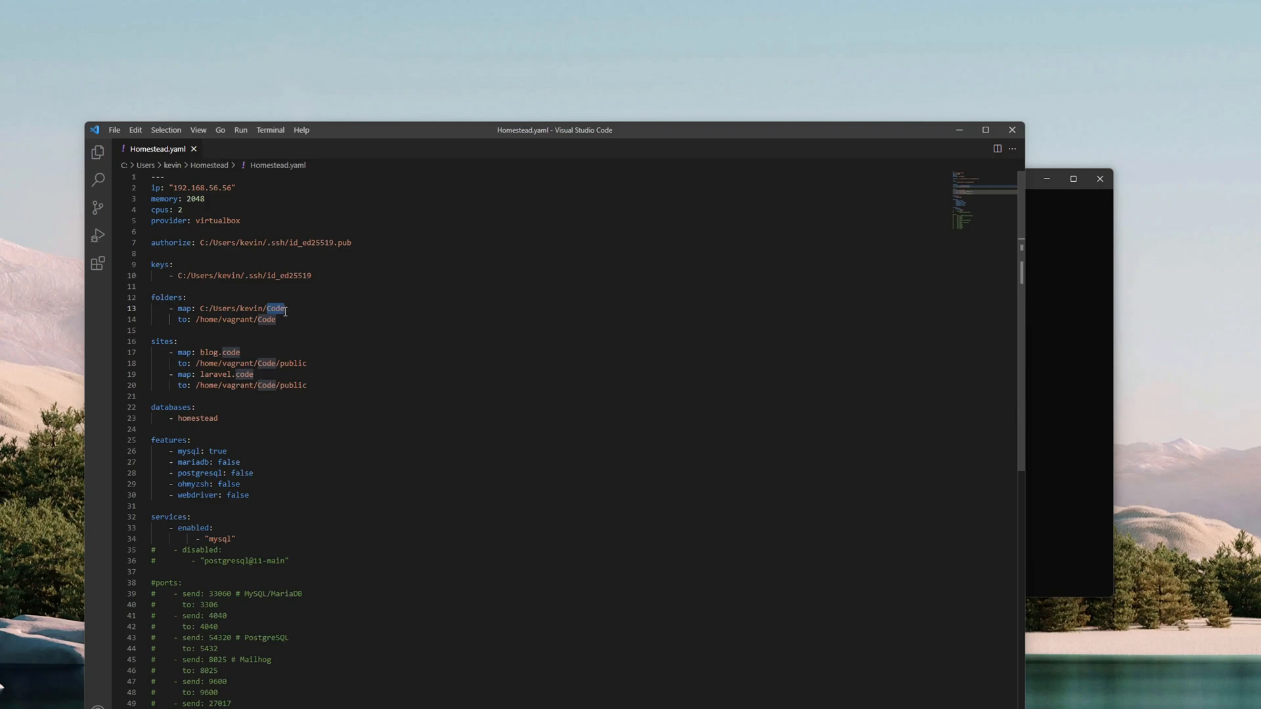
{"action": "mouse_move", "coordinate": [296, 307]}
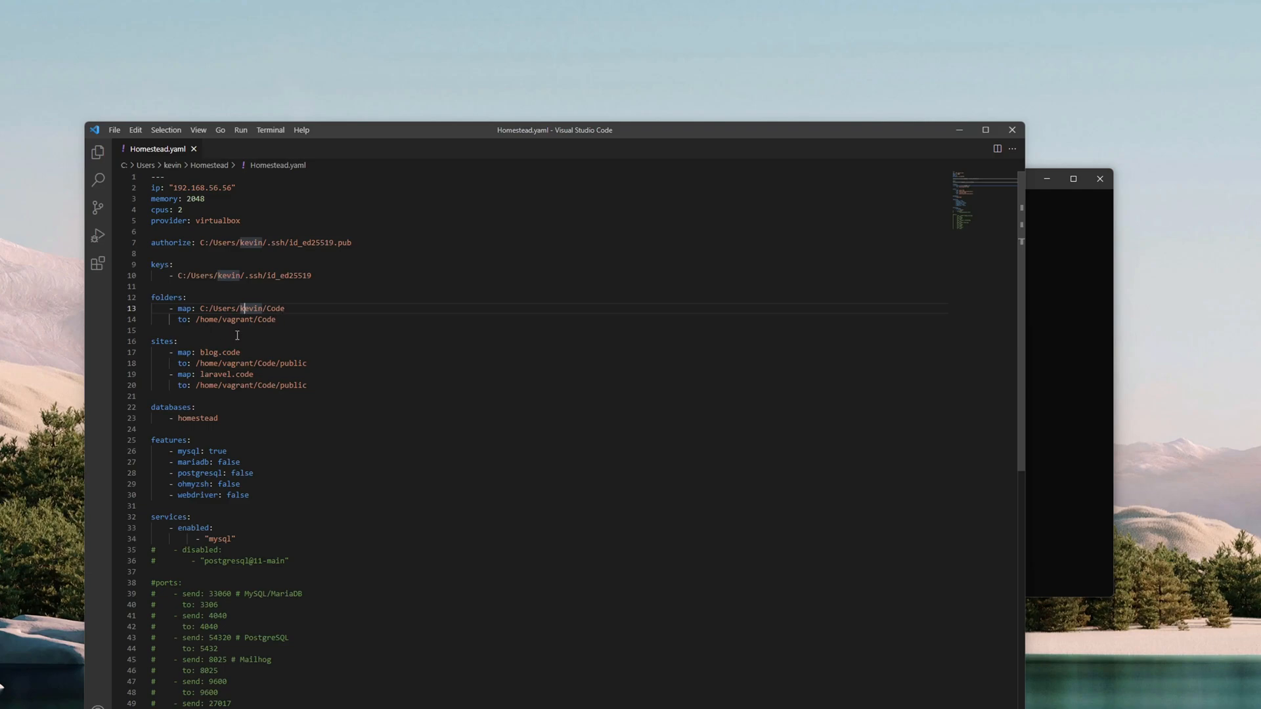
{"action": "mouse_move", "coordinate": [279, 319]}
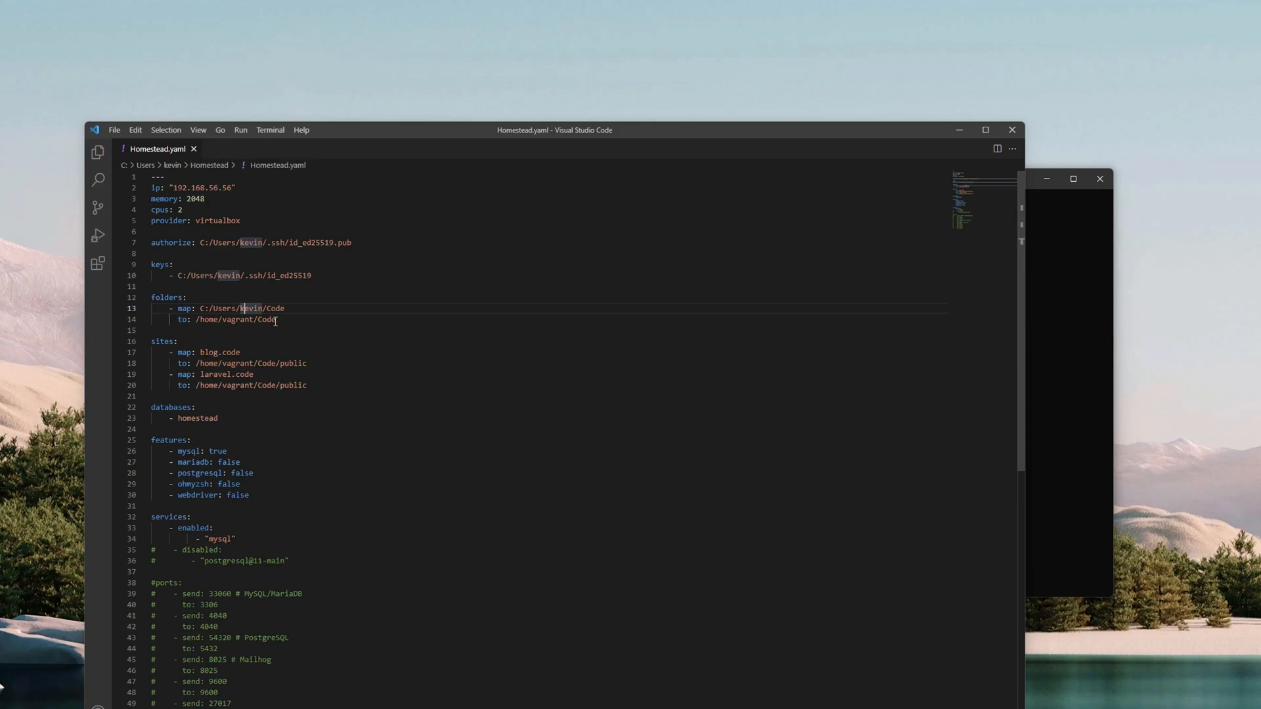
{"action": "double_click", "coordinate": [264, 319]}
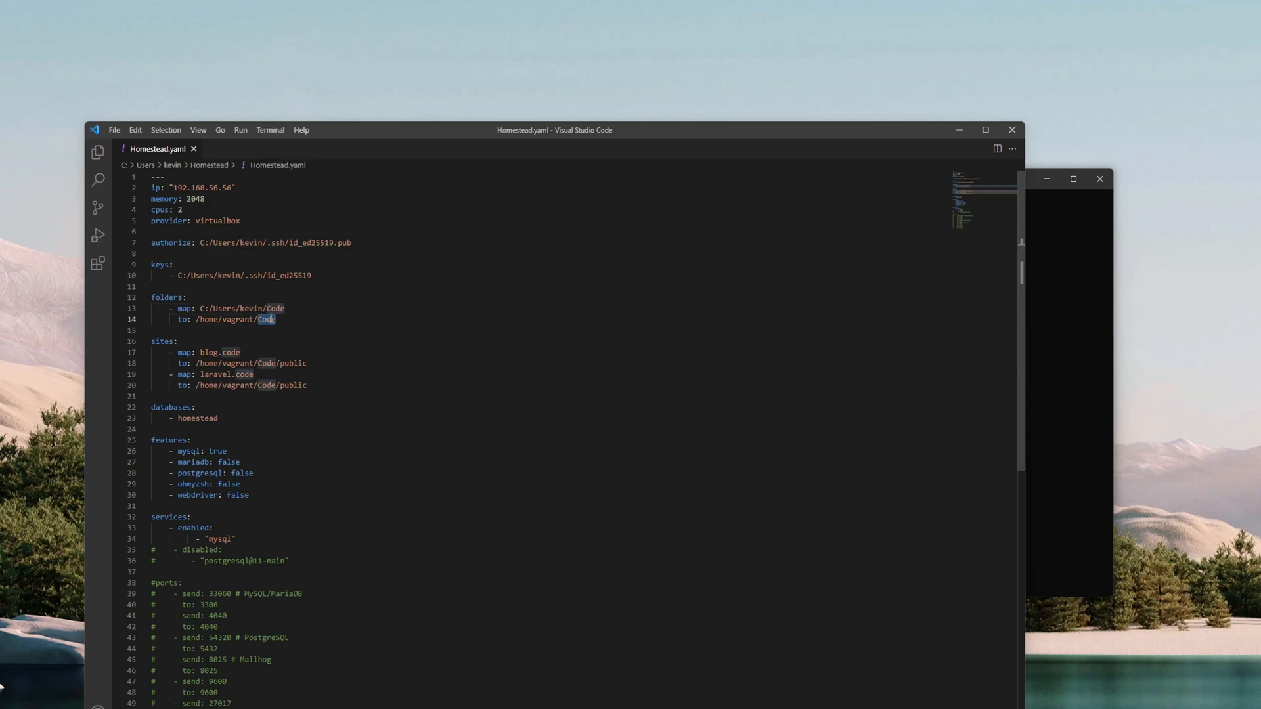
{"action": "left_click", "coordinate": [278, 319]}
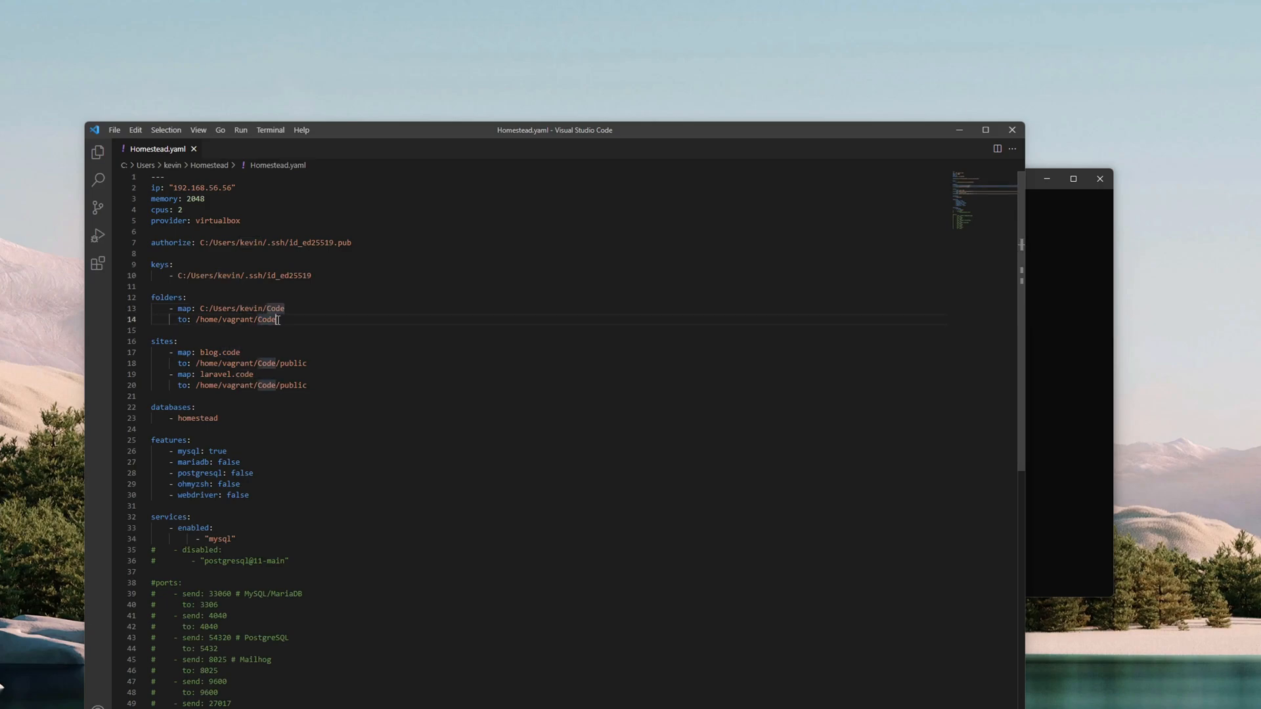
{"action": "double_click", "coordinate": [265, 320]}
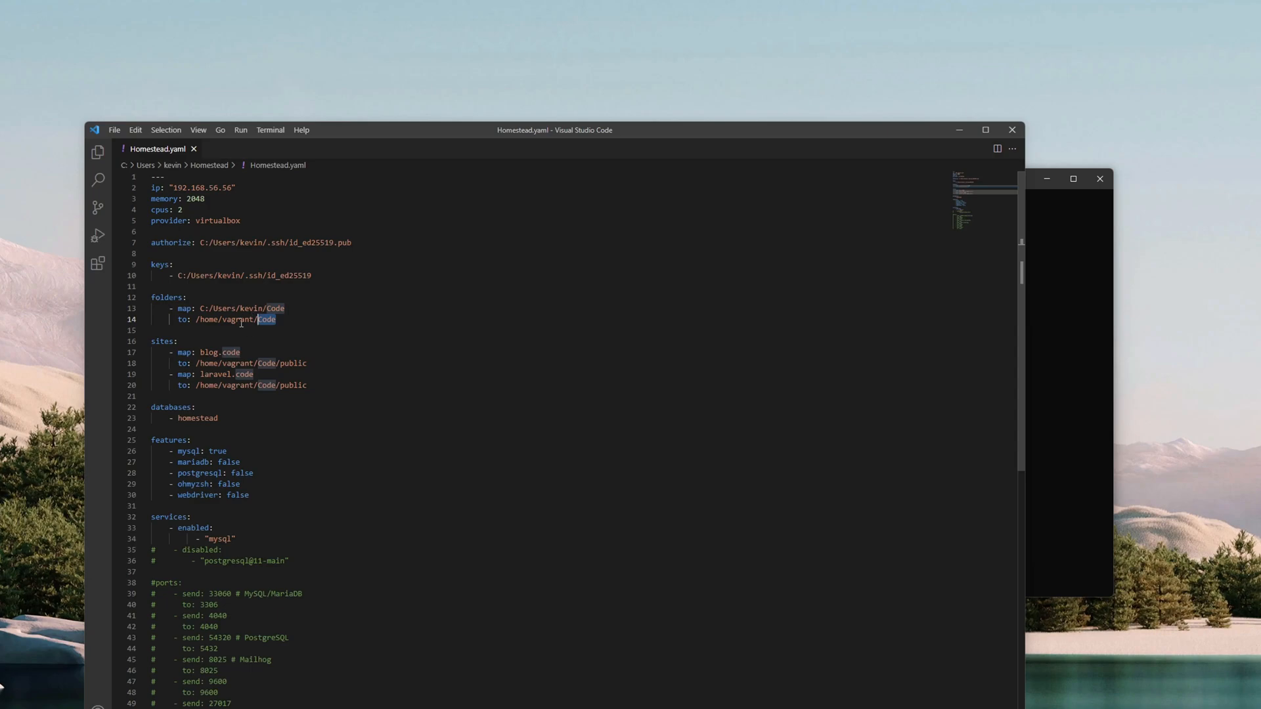
{"action": "mouse_move", "coordinate": [185, 339]}
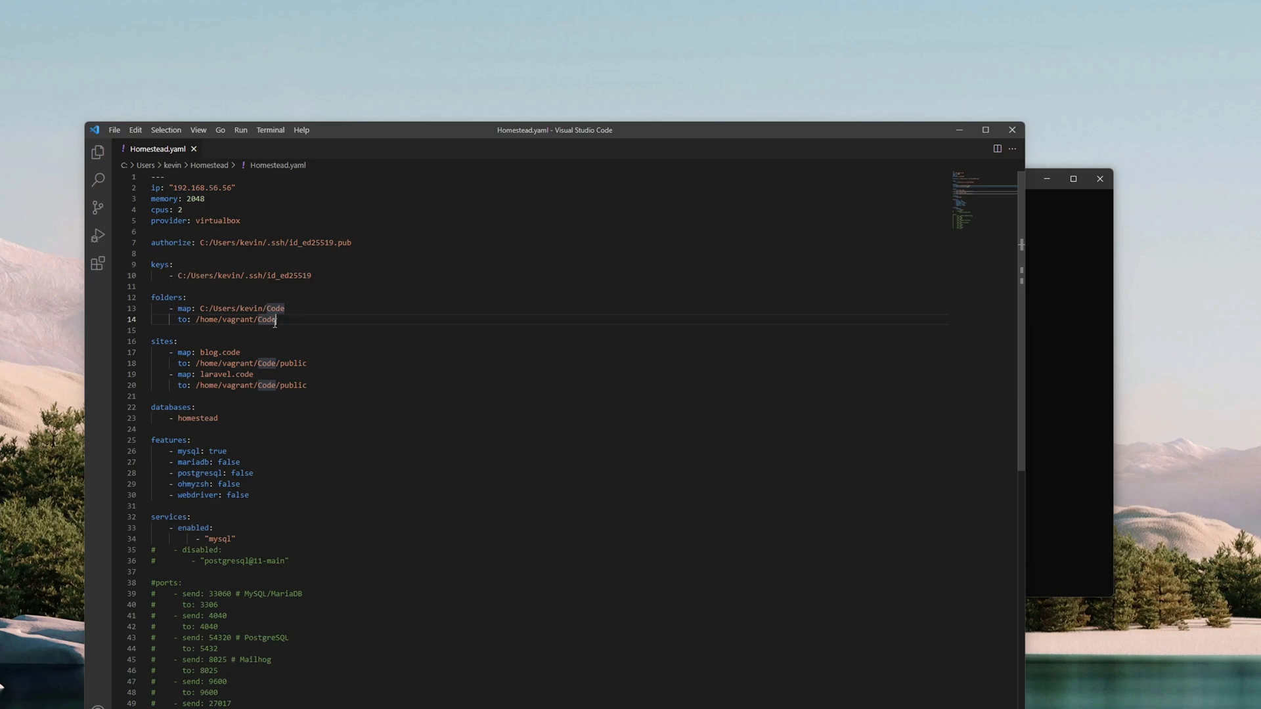
{"action": "mouse_move", "coordinate": [277, 320]}
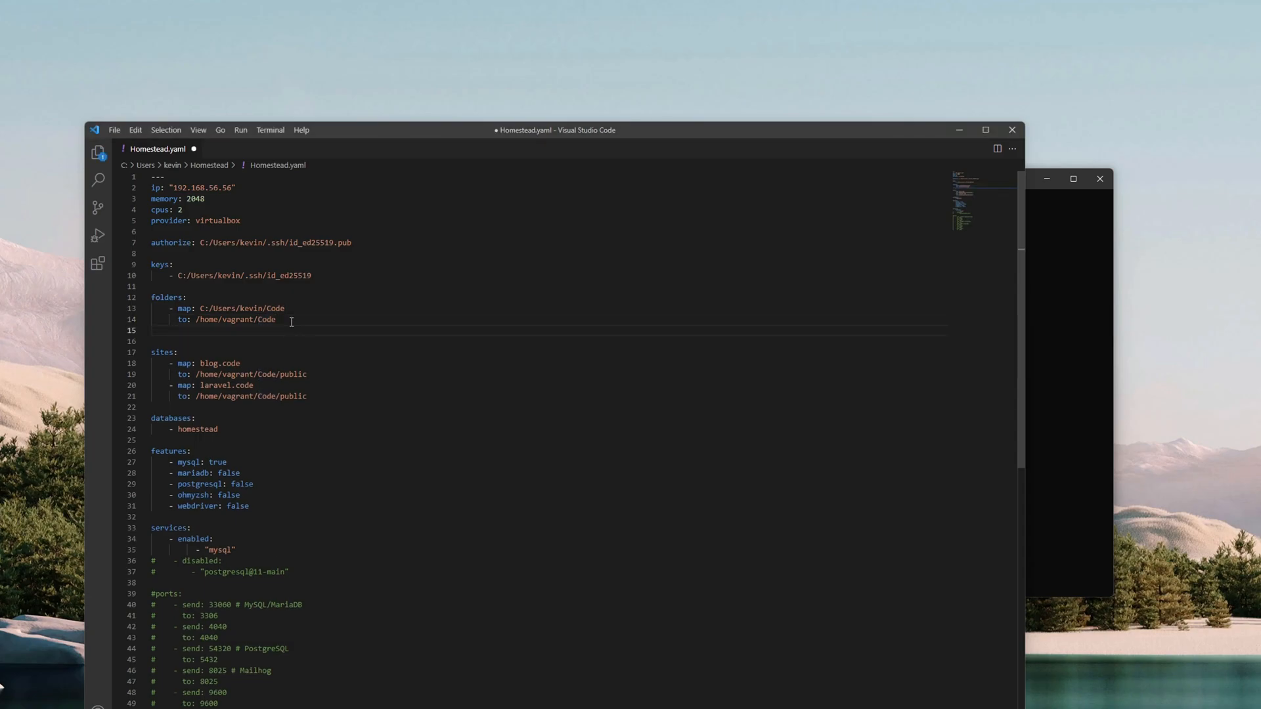
Add type: "nfs" under the shared Code folder mapping
{"action": "type", "text": "type:"}
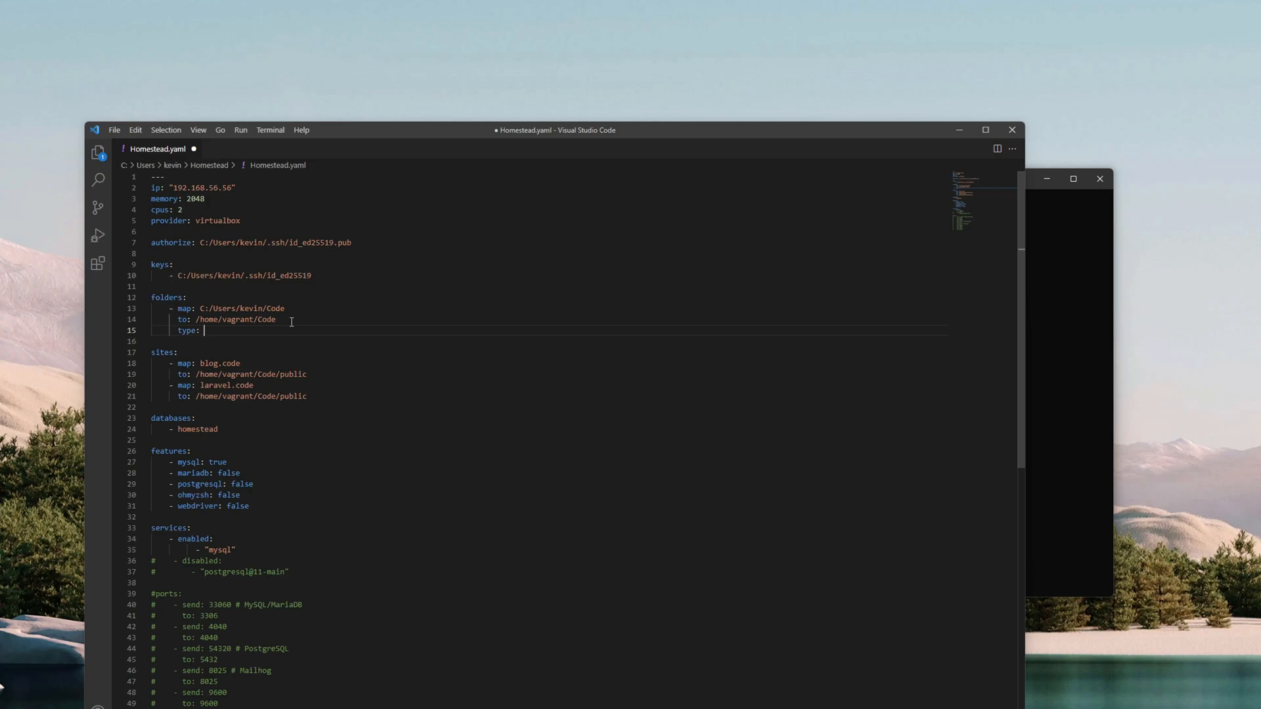
{"action": "type", "text": "\"nfs\""}
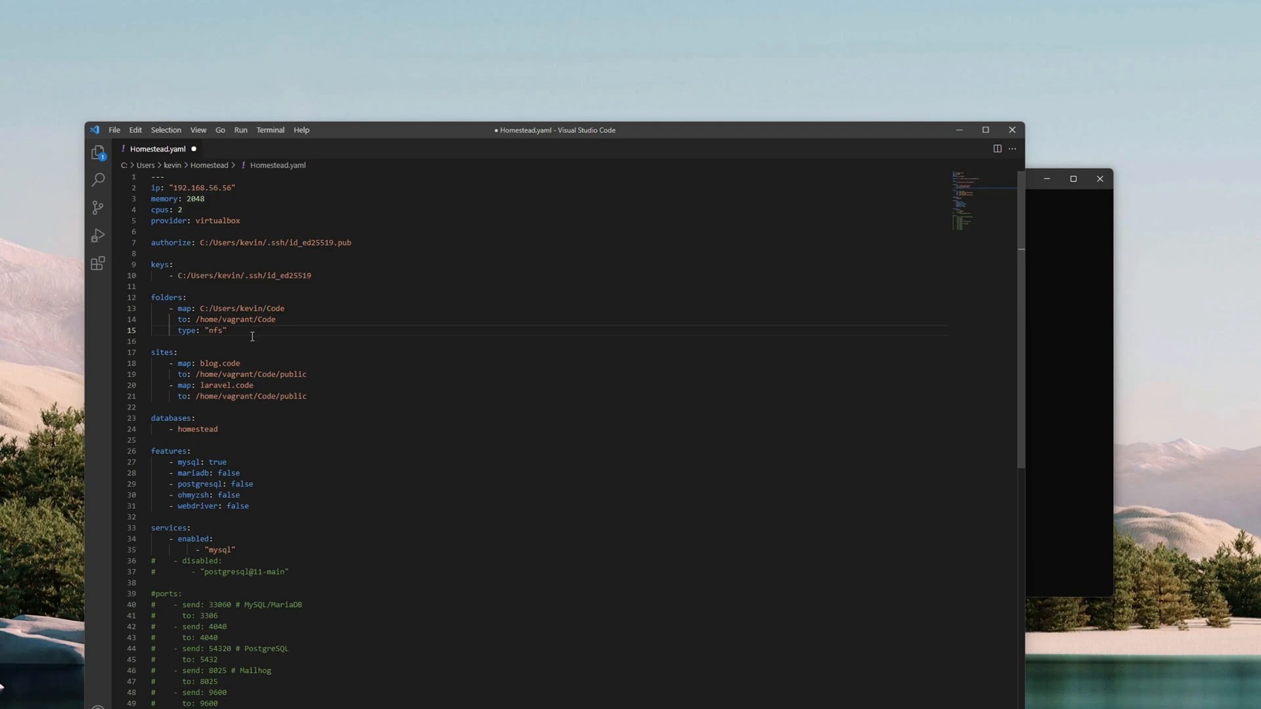
{"action": "mouse_move", "coordinate": [352, 347]}
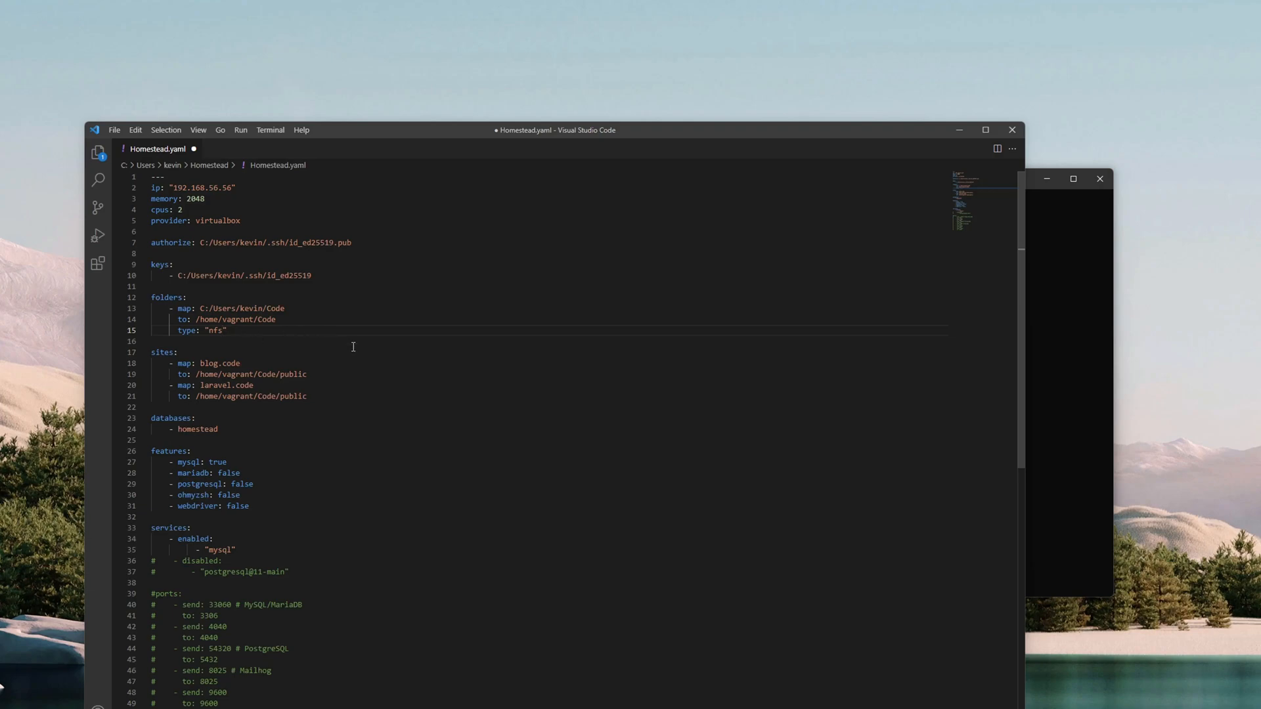
{"action": "mouse_move", "coordinate": [402, 354]}
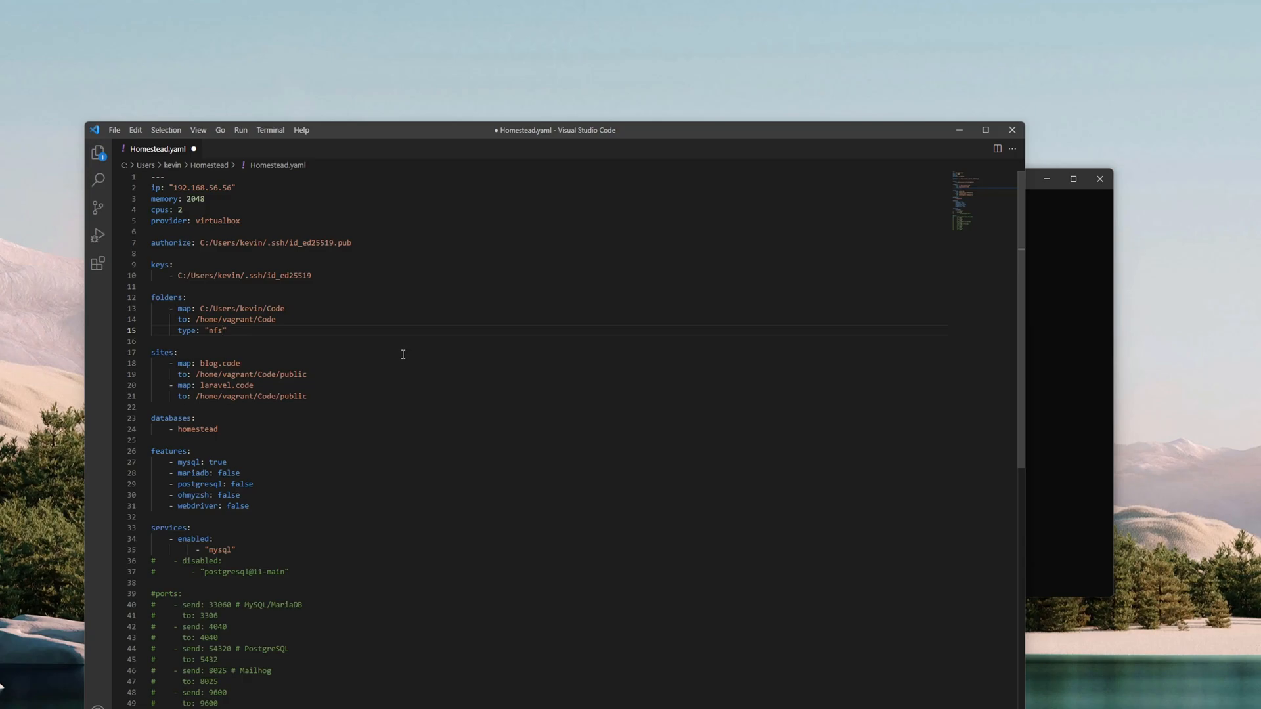
{"action": "mouse_move", "coordinate": [373, 369]}
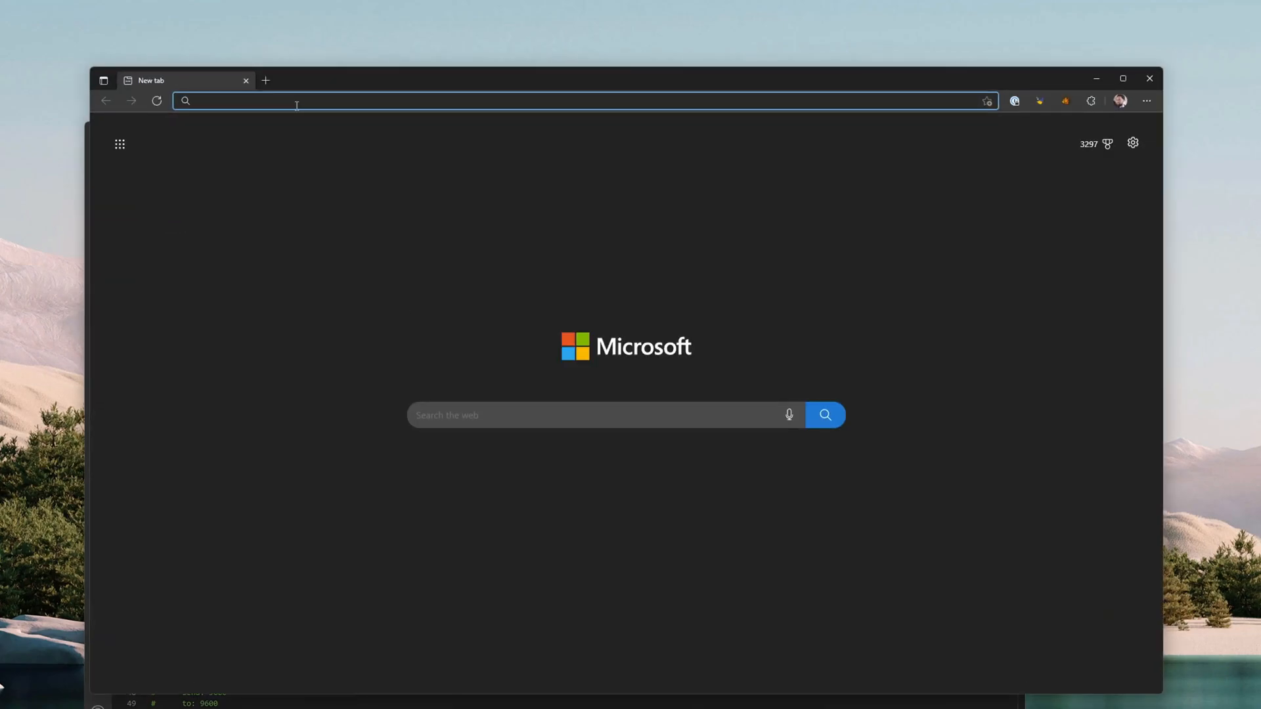
Load vagrantup.com/docs/synced-folders/nfs and highlight the warning that NFS folders don't work on Windows hosts
{"action": "type", "text": "https://www.vagrantup.com/docs/synced-folders/nfs"}
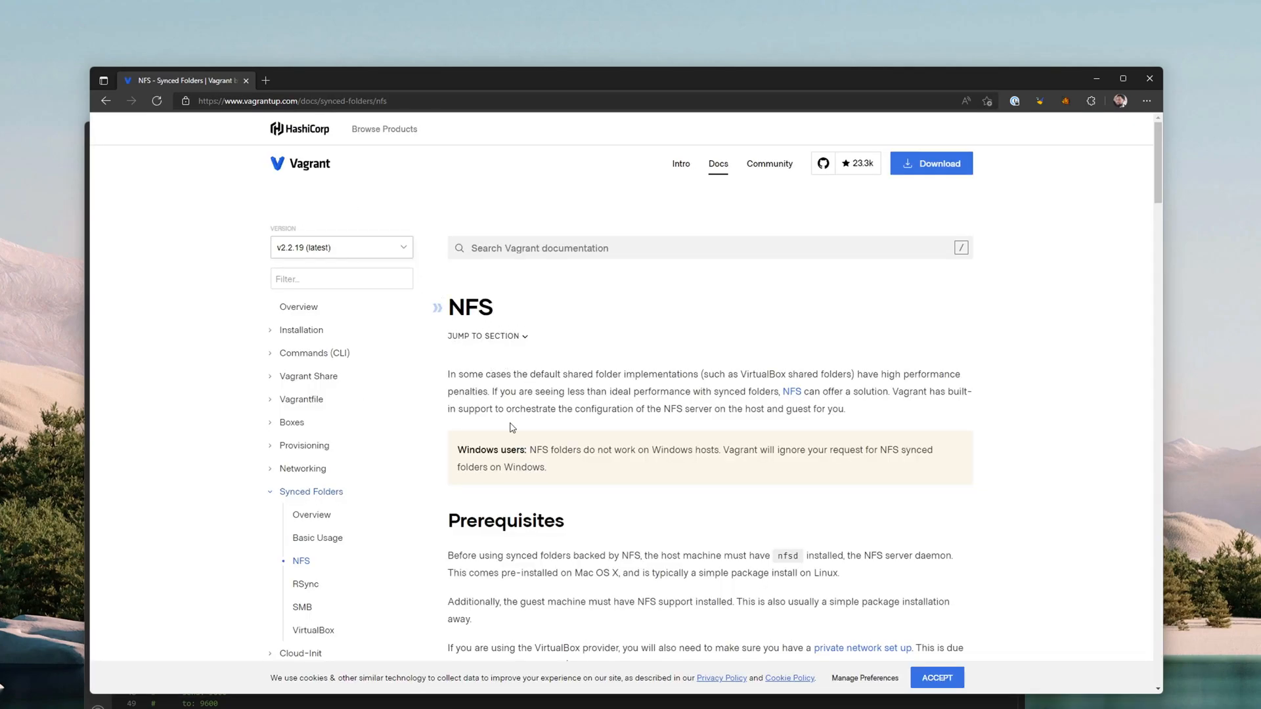
{"action": "scroll", "scroll_direction": "down", "scroll_amount": 3}
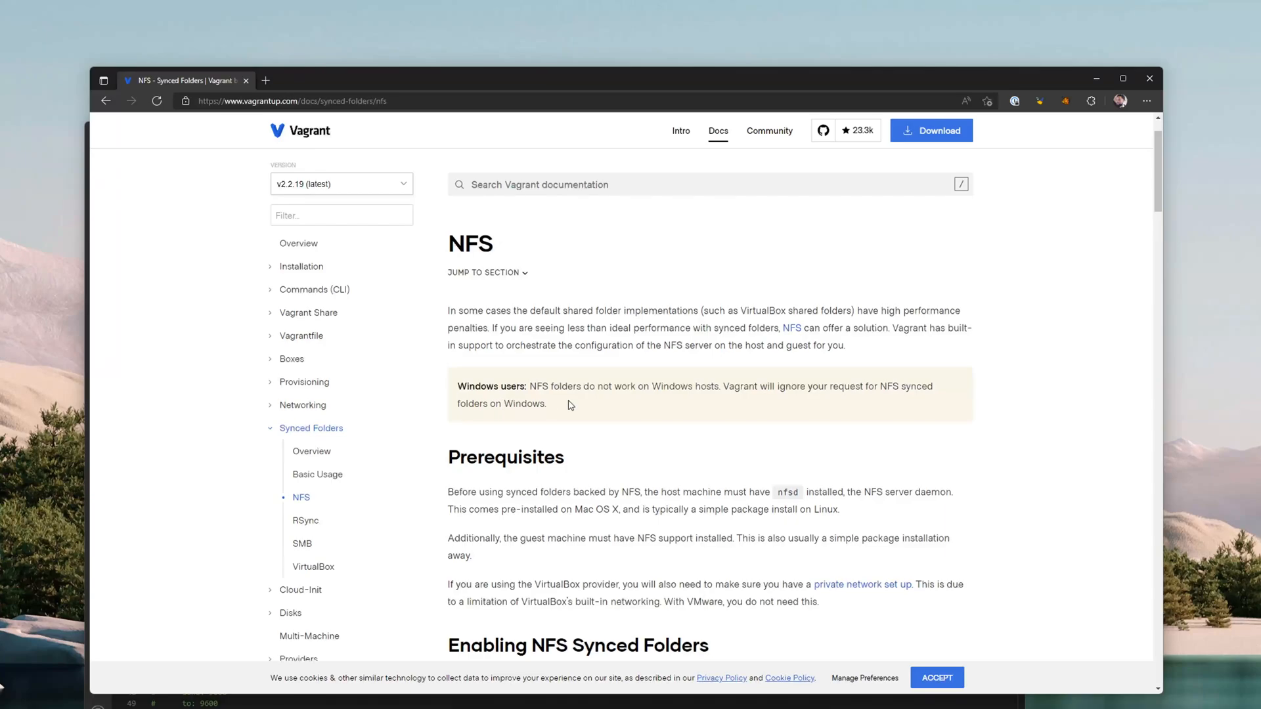
{"action": "left_click_drag", "start_coordinate": [530, 386], "coordinate": [598, 386]}
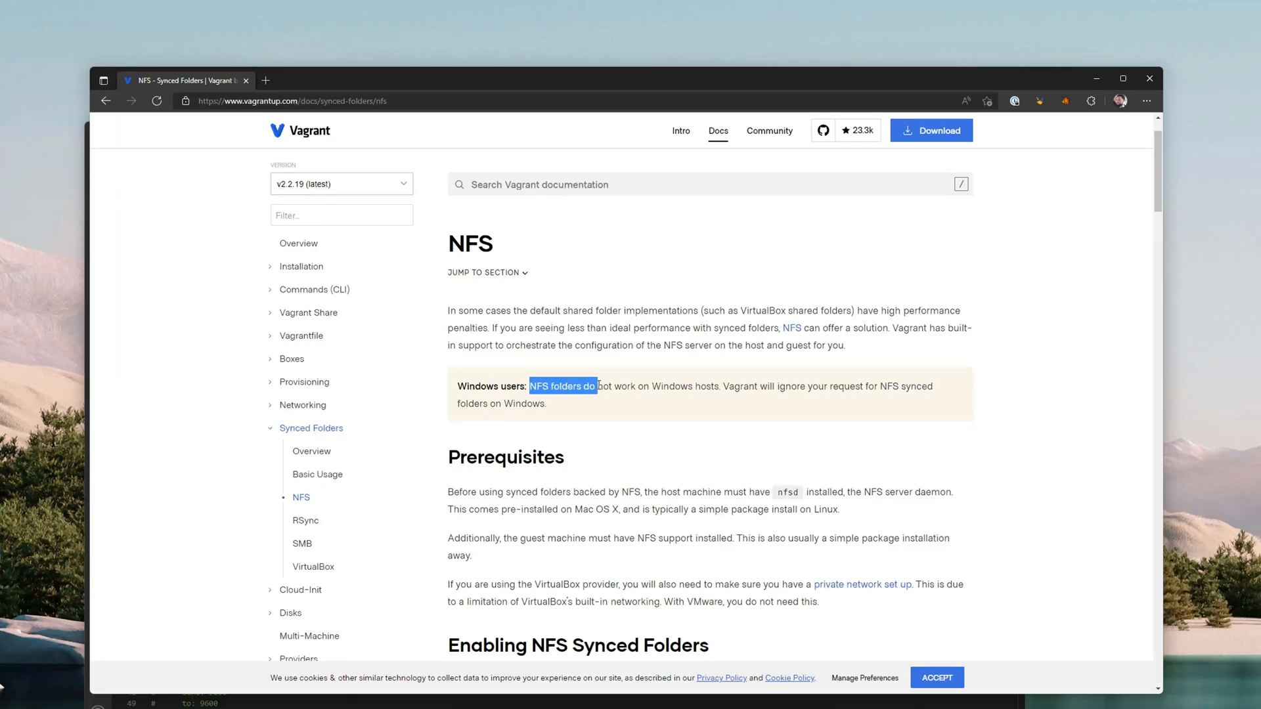
{"action": "left_click_drag", "start_coordinate": [597, 387], "coordinate": [885, 387]}
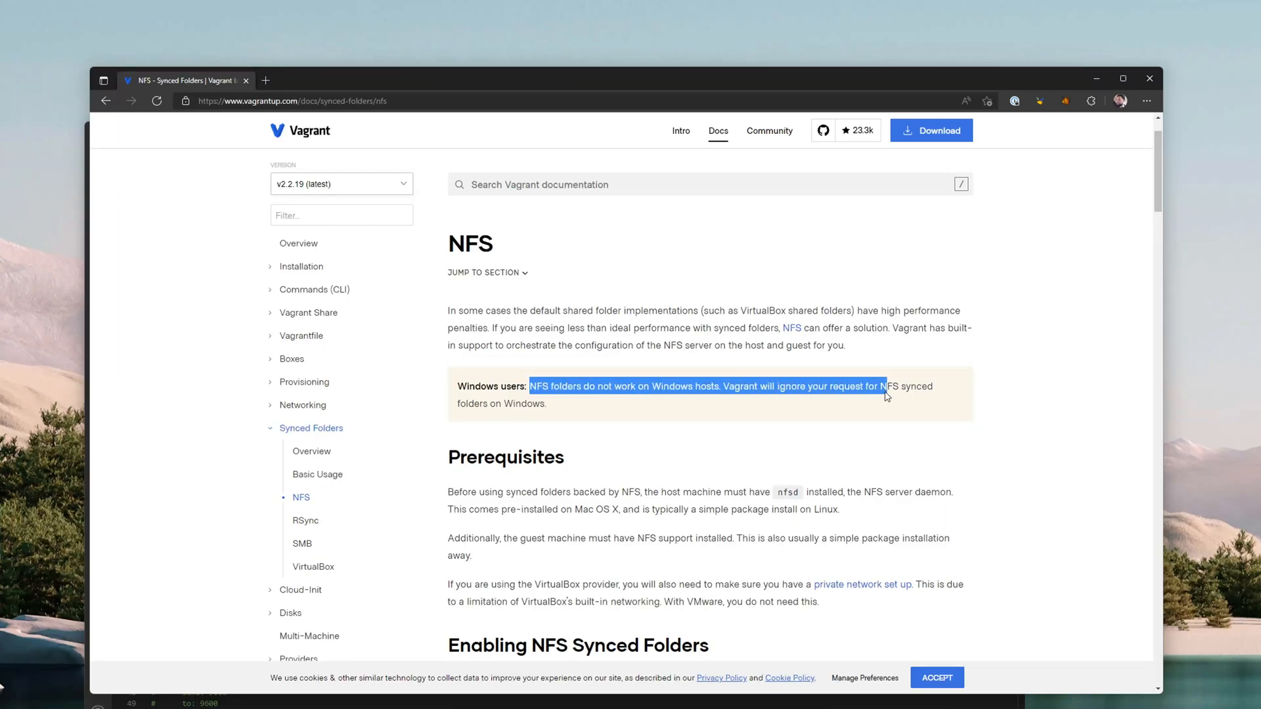
{"action": "left_click_drag", "start_coordinate": [885, 394], "coordinate": [547, 404]}
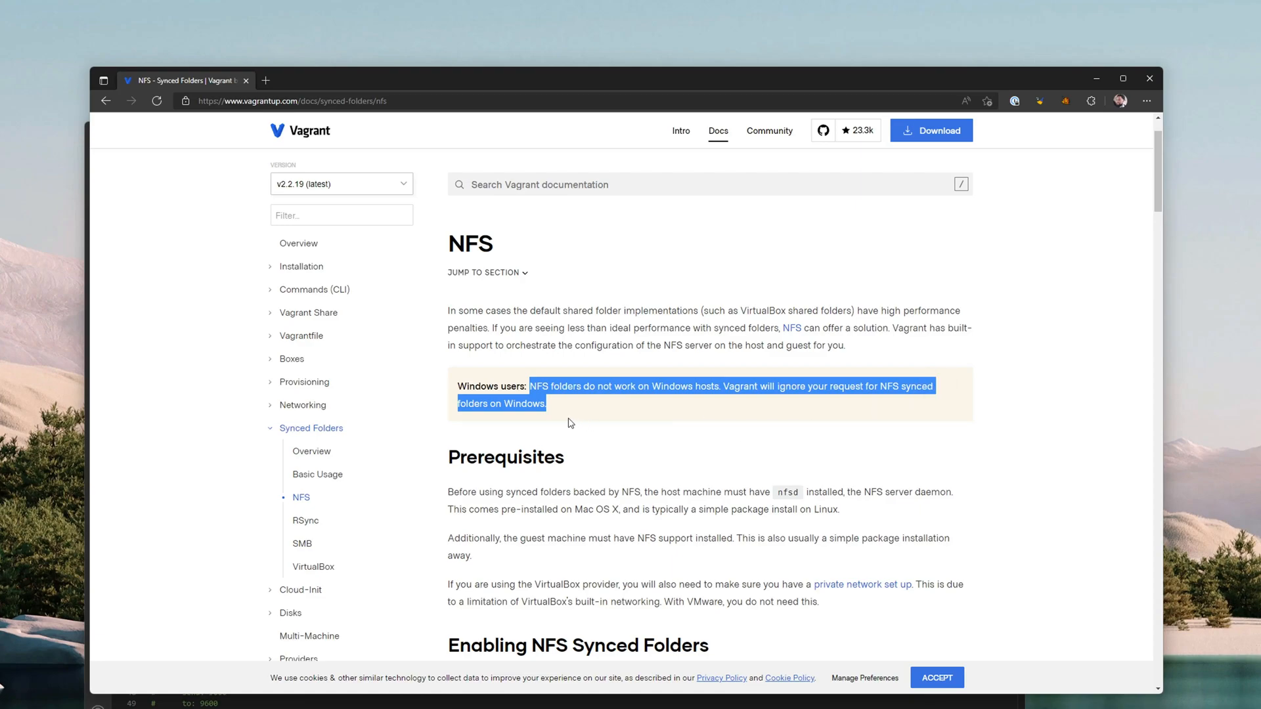
{"action": "mouse_move", "coordinate": [641, 401]}
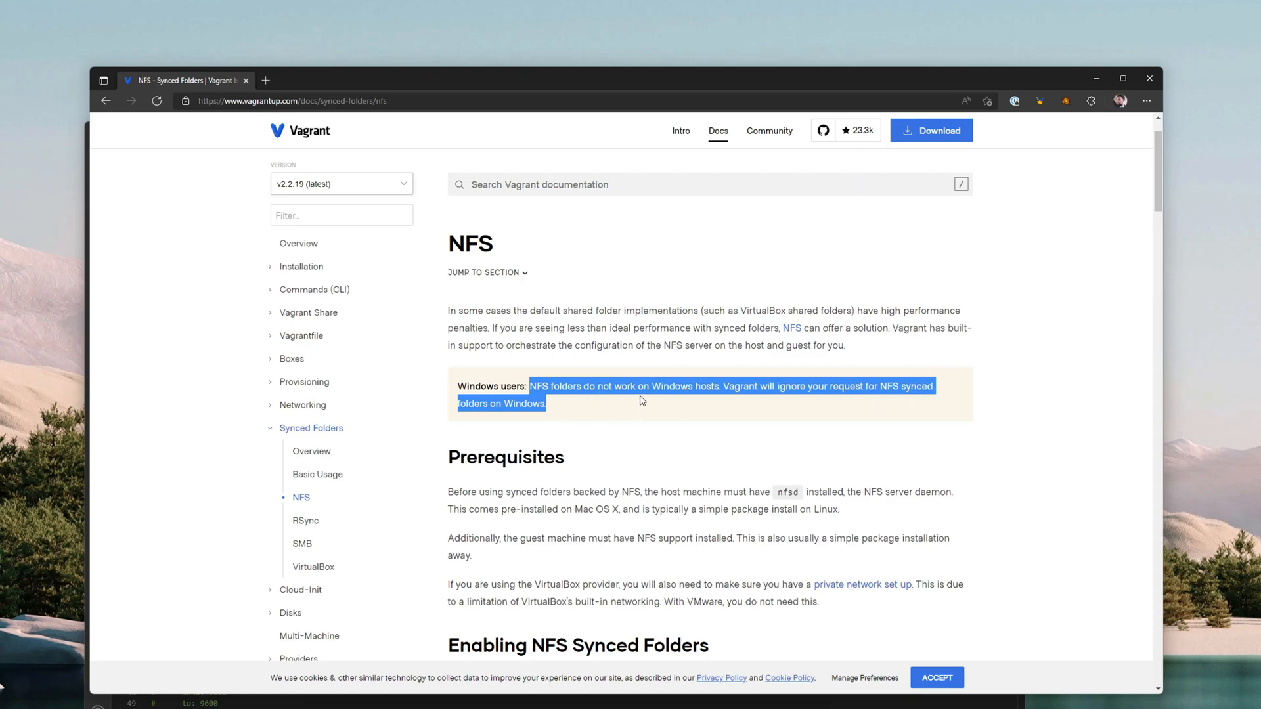
{"action": "mouse_move", "coordinate": [866, 400]}
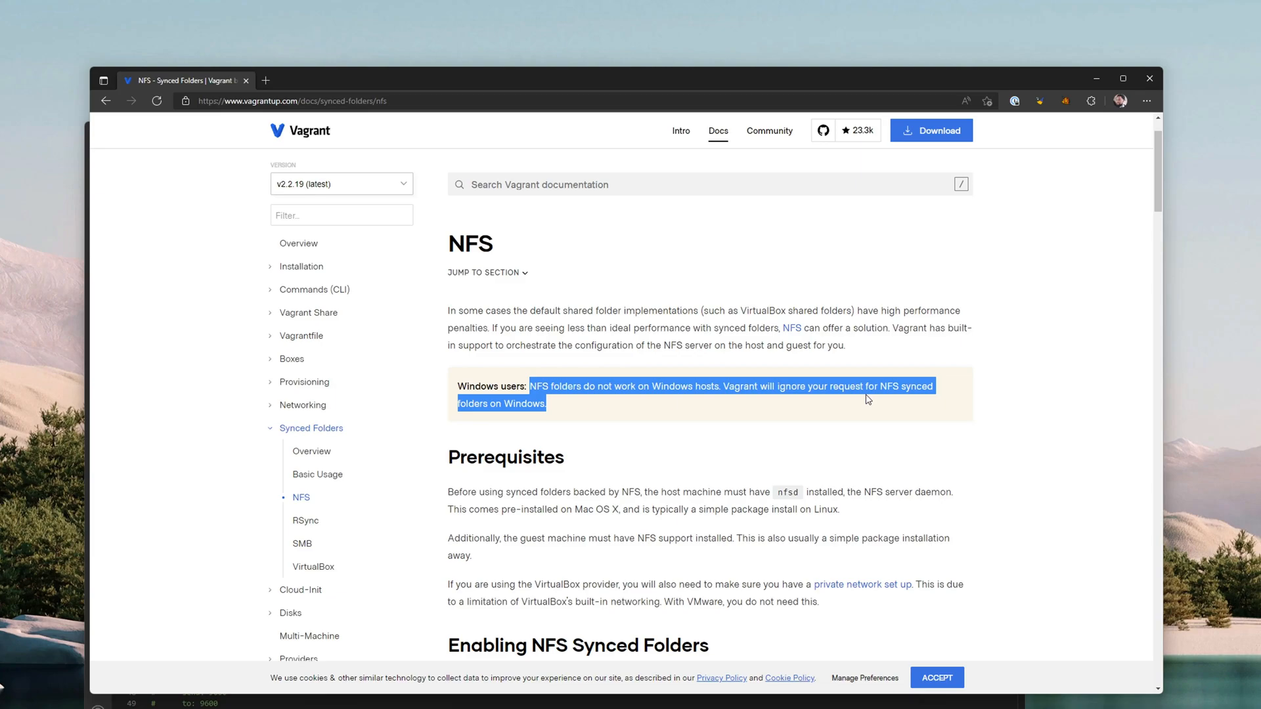
{"action": "mouse_move", "coordinate": [763, 406]}
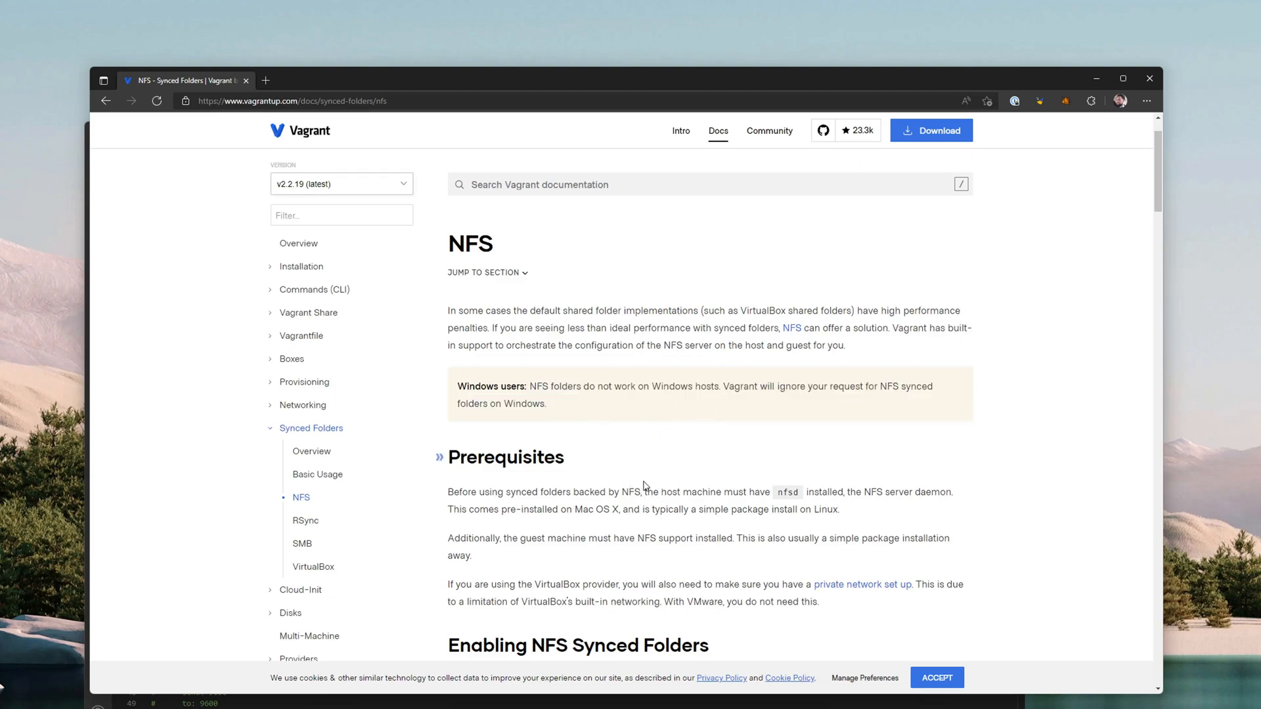
{"action": "scroll", "scroll_direction": "down", "scroll_amount": 3}
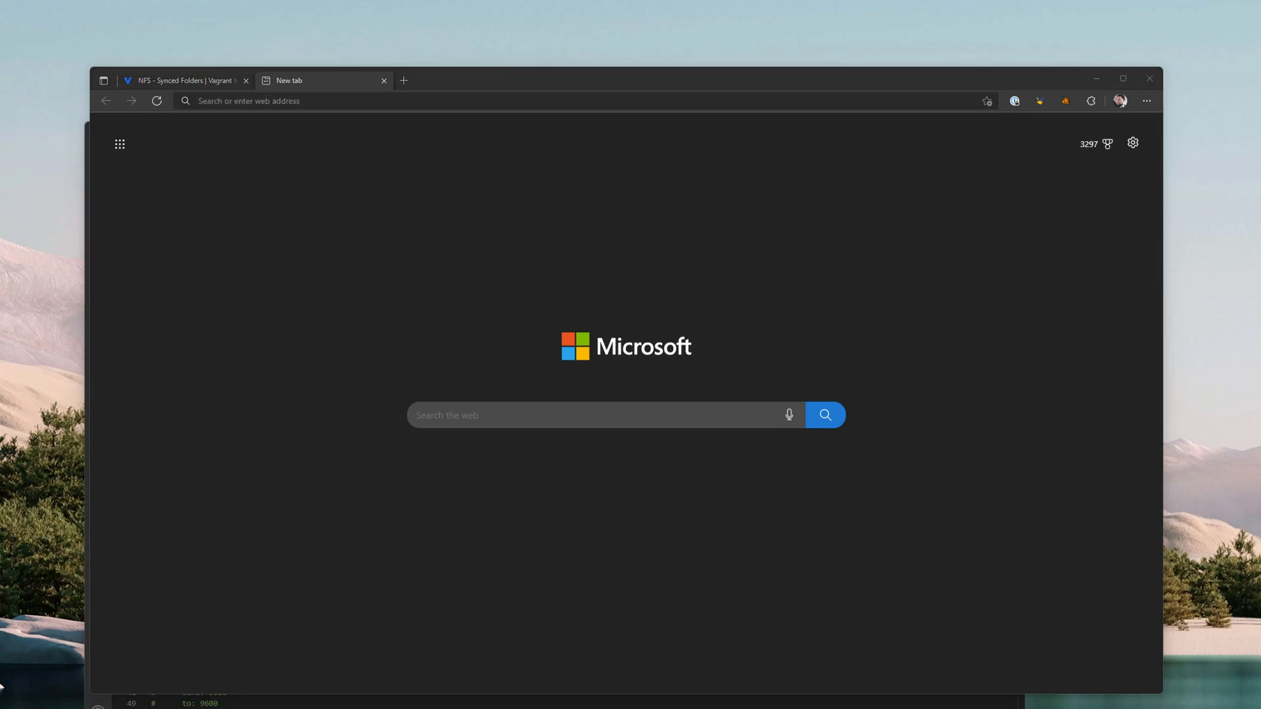
{"action": "mouse_move", "coordinate": [317, 233]}
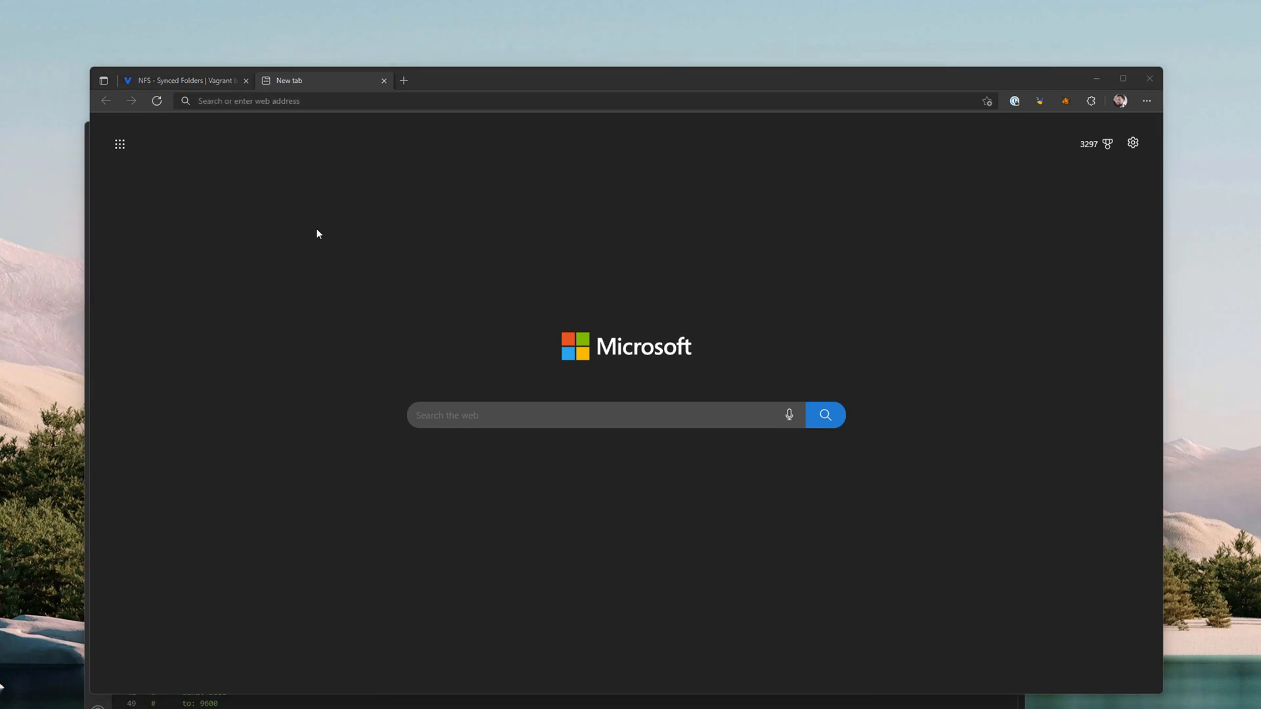
Load github.com/winnfsd/vagrant-winnfsd and scroll the README down to the plugin install command
{"action": "type", "text": "https://github.com/winnfsd/vagrant-winnfsd"}
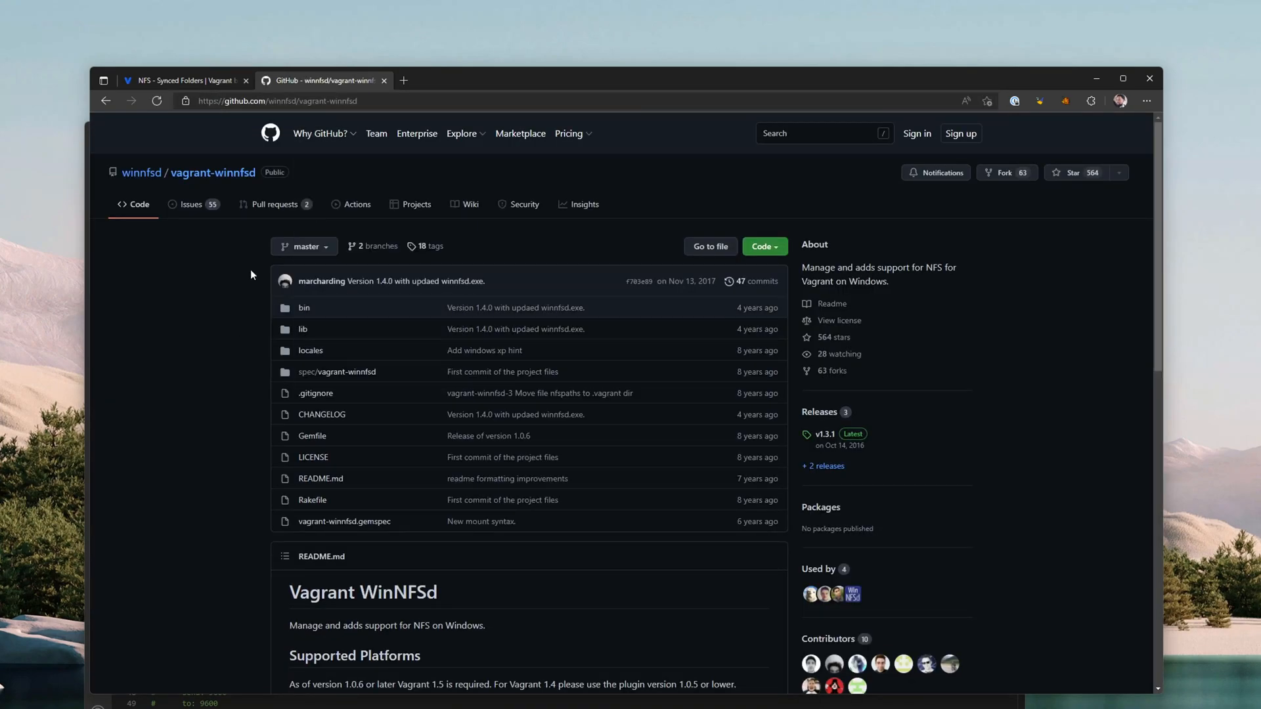
{"action": "scroll", "scroll_direction": "down", "scroll_amount": 3}
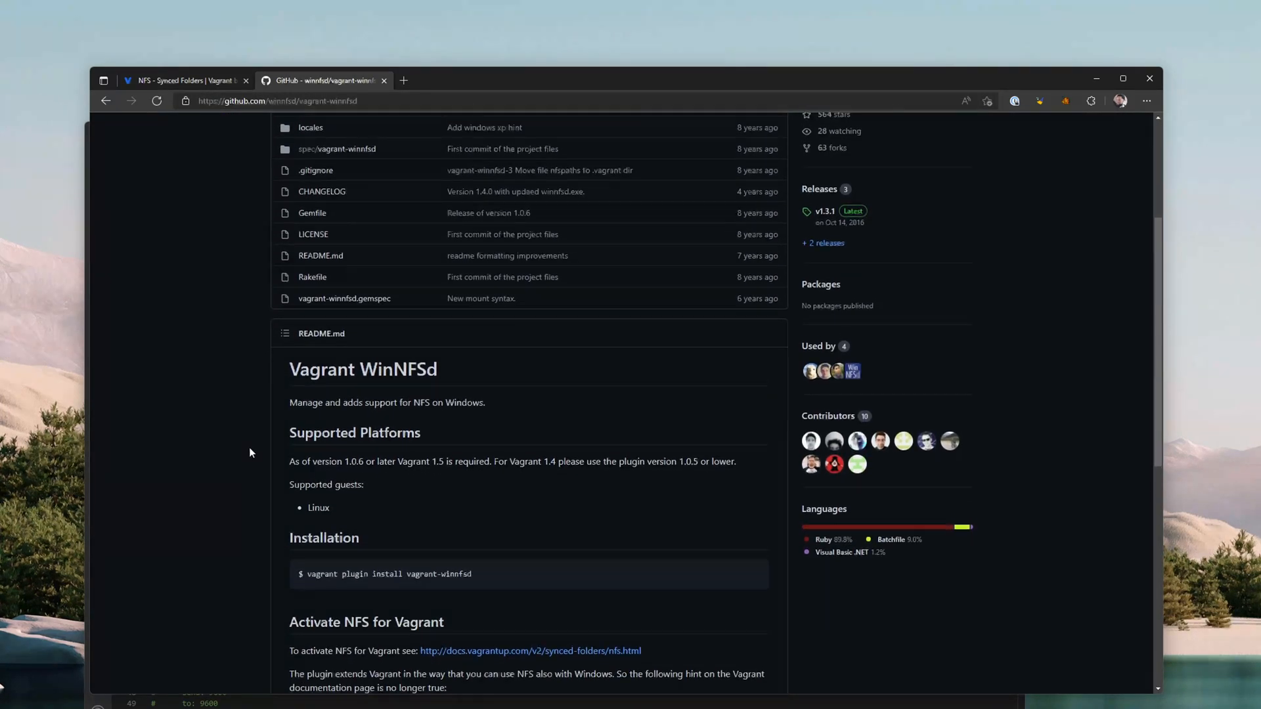
{"action": "scroll", "scroll_direction": "down", "scroll_amount": 3}
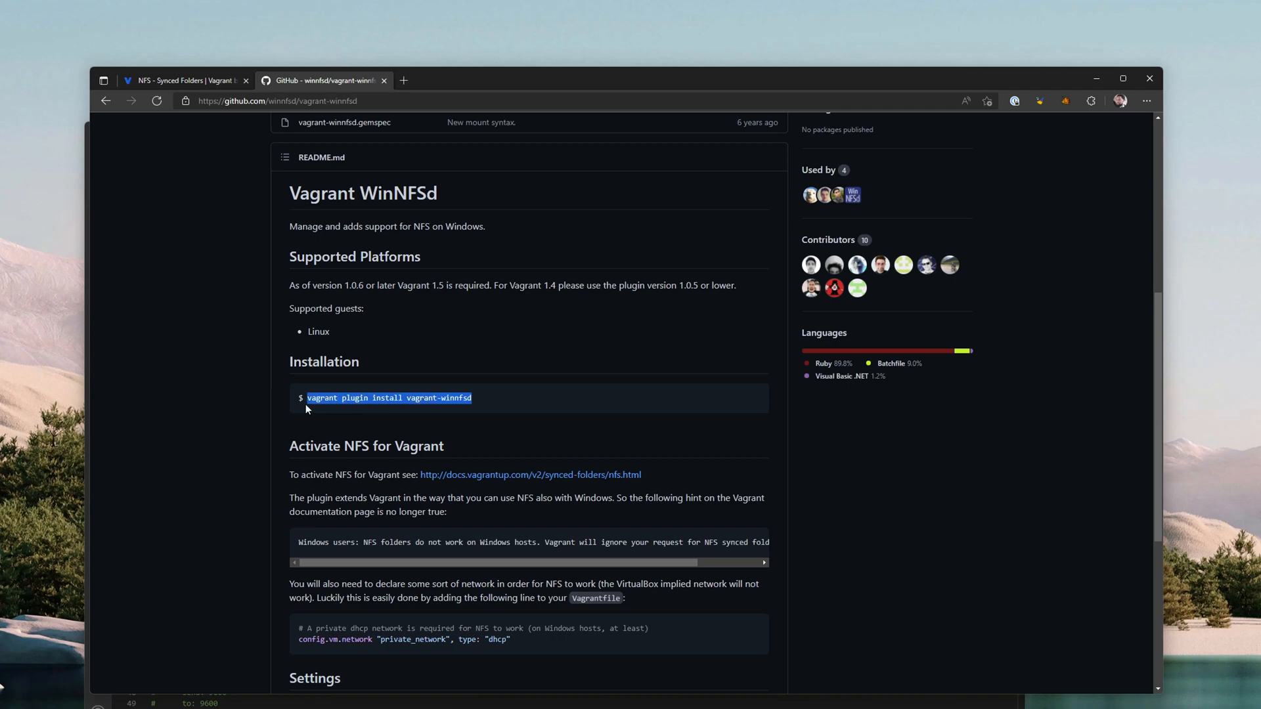
{"action": "scroll", "scroll_direction": "down", "scroll_amount": 3}
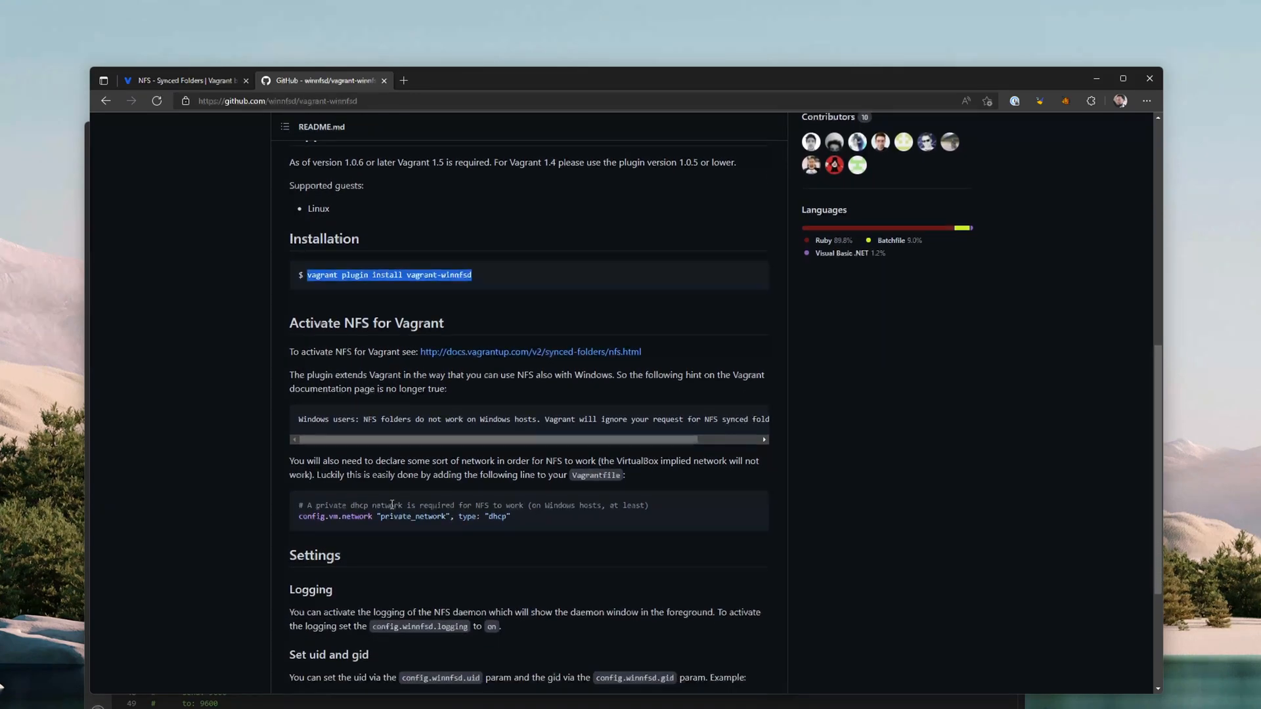
{"action": "scroll", "scroll_direction": "down", "scroll_amount": 3}
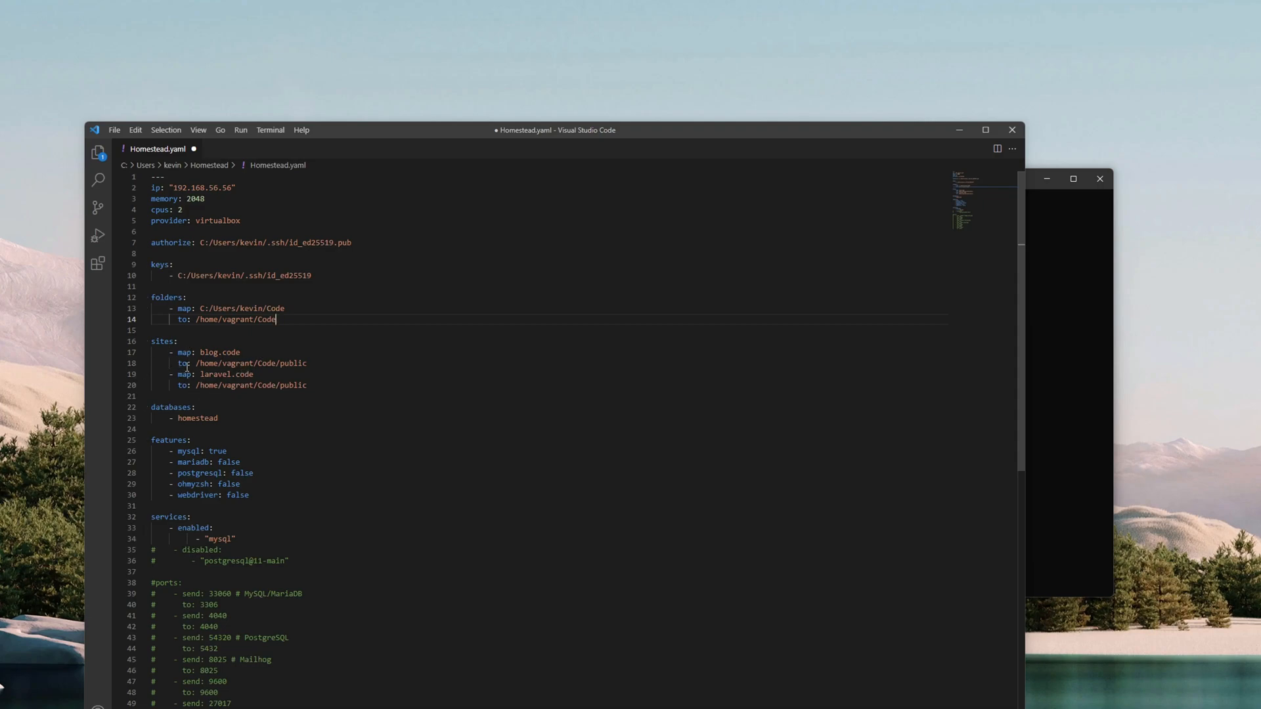
{"action": "double_click", "coordinate": [232, 352]}
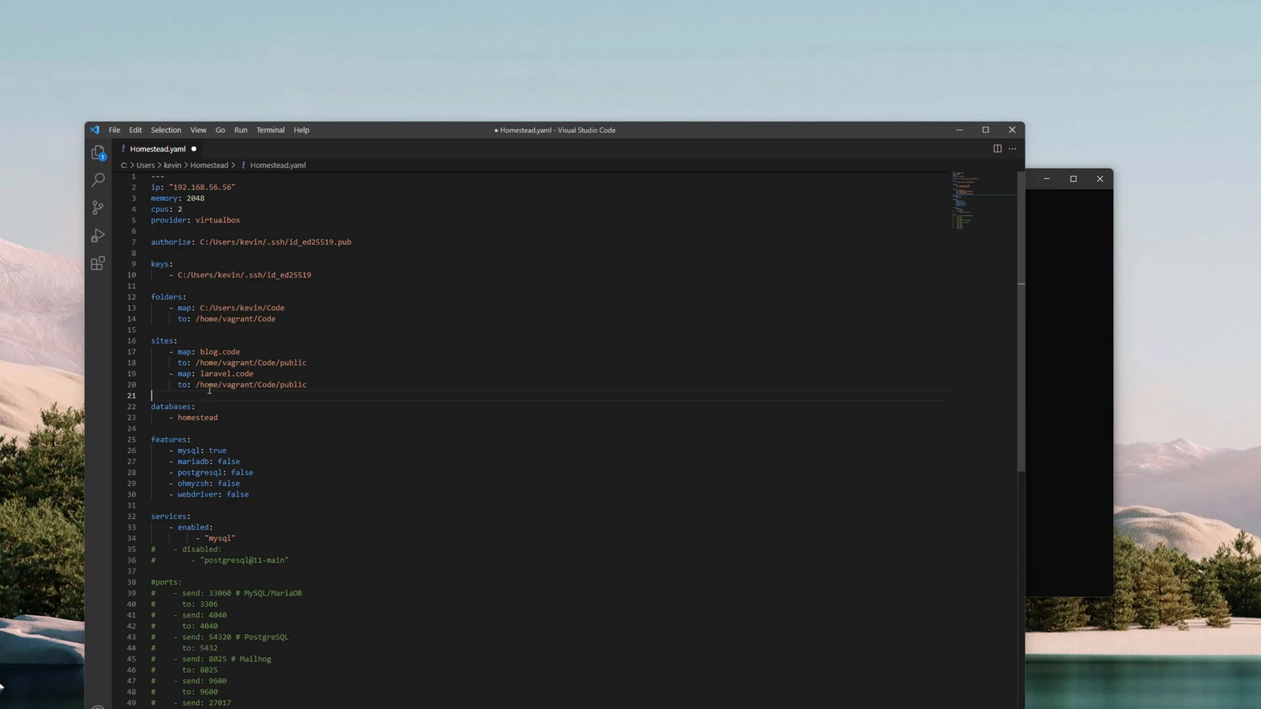
{"action": "mouse_move", "coordinate": [193, 228]}
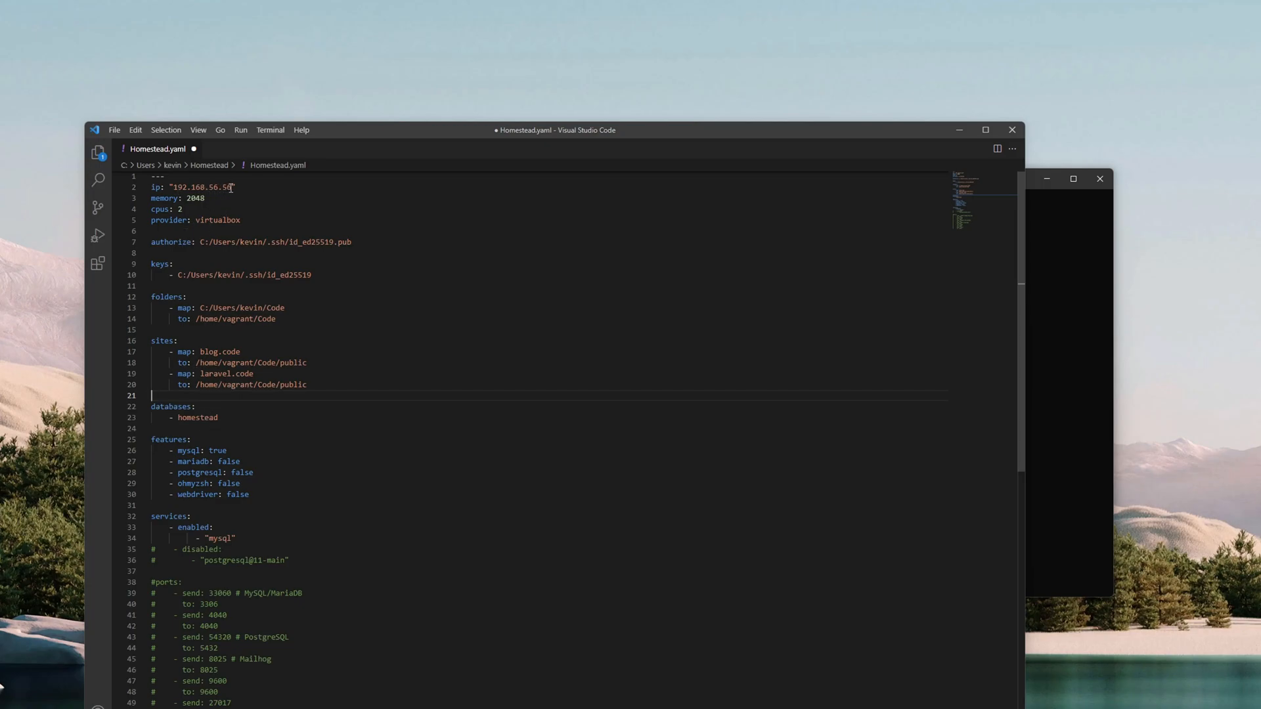
{"action": "double_click", "coordinate": [201, 187]}
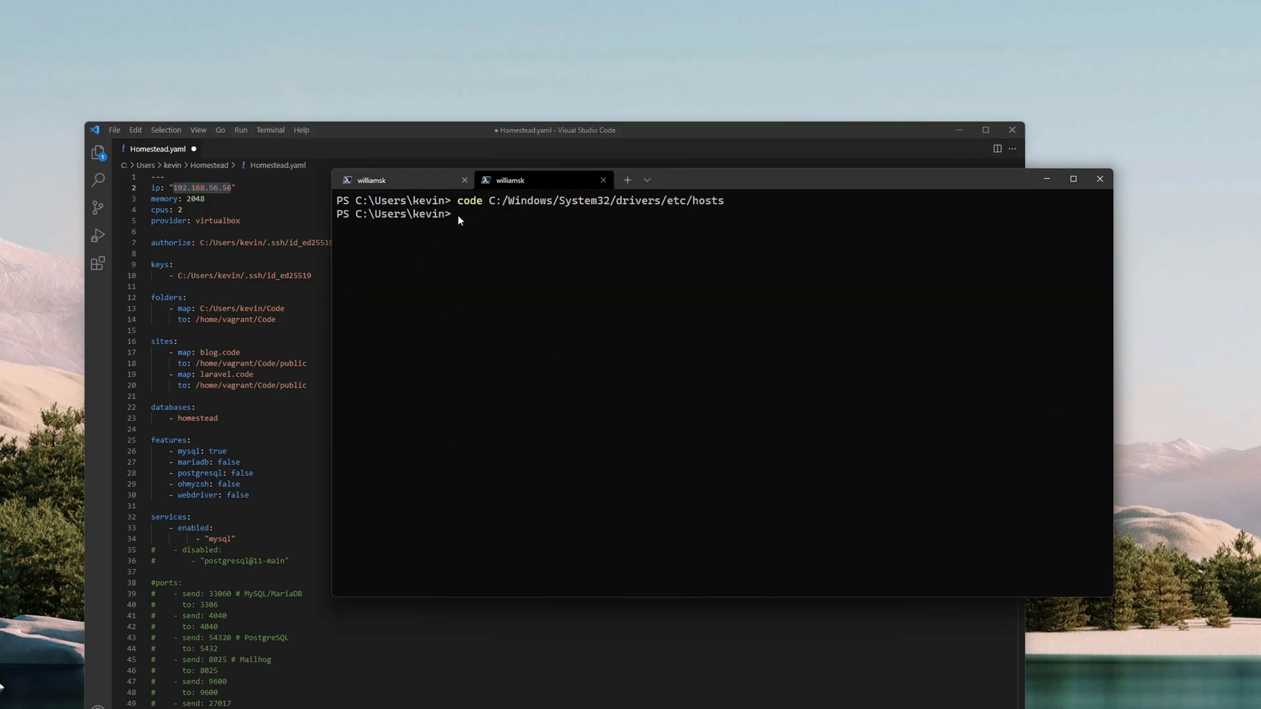
{"action": "mouse_move", "coordinate": [478, 215]}
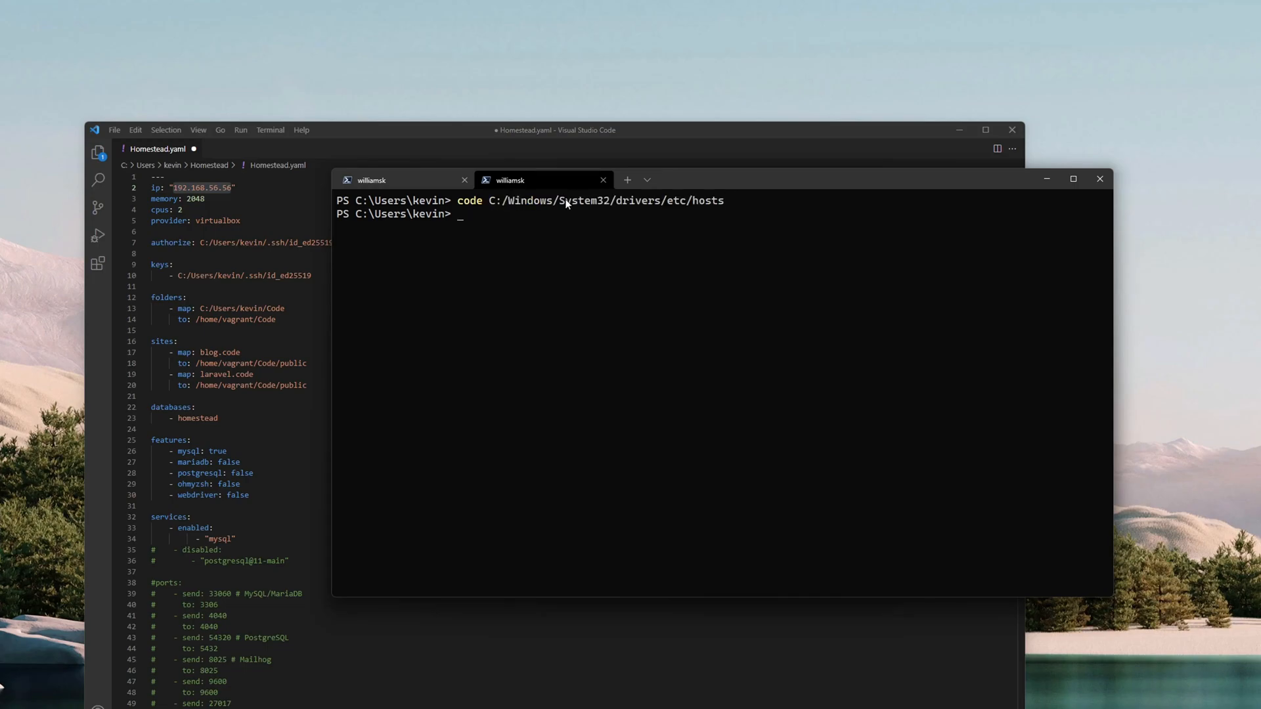
{"action": "mouse_move", "coordinate": [674, 206]}
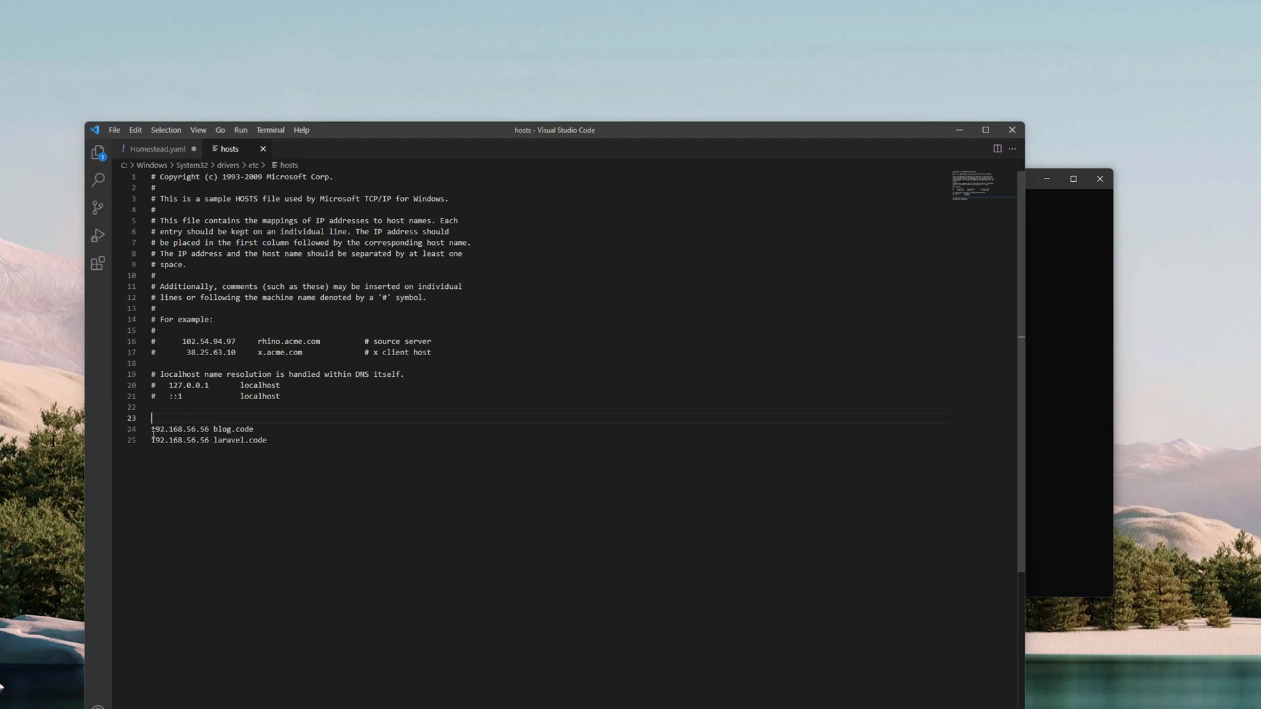
Check the blog.code and laravel.code entries for 192.168.56.56 in the hosts file against Homestead.yaml
{"action": "double_click", "coordinate": [179, 428]}
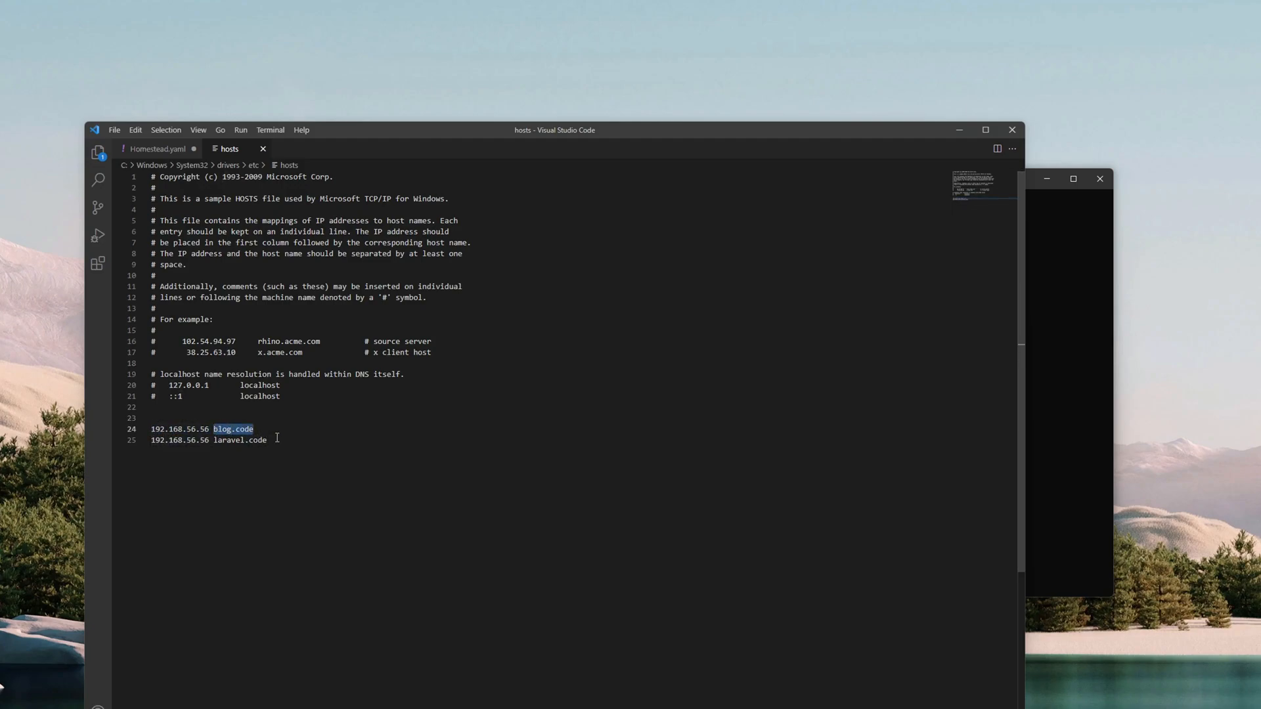
{"action": "double_click", "coordinate": [238, 440]}
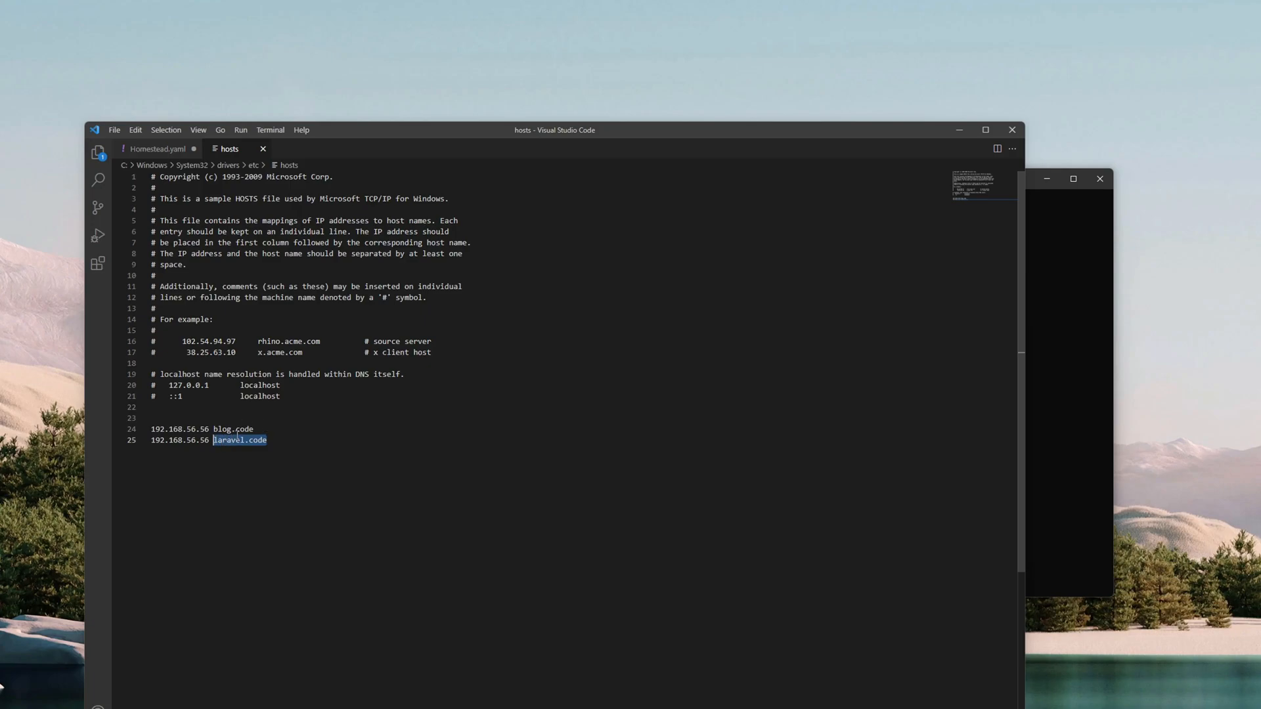
{"action": "left_click", "coordinate": [158, 148]}
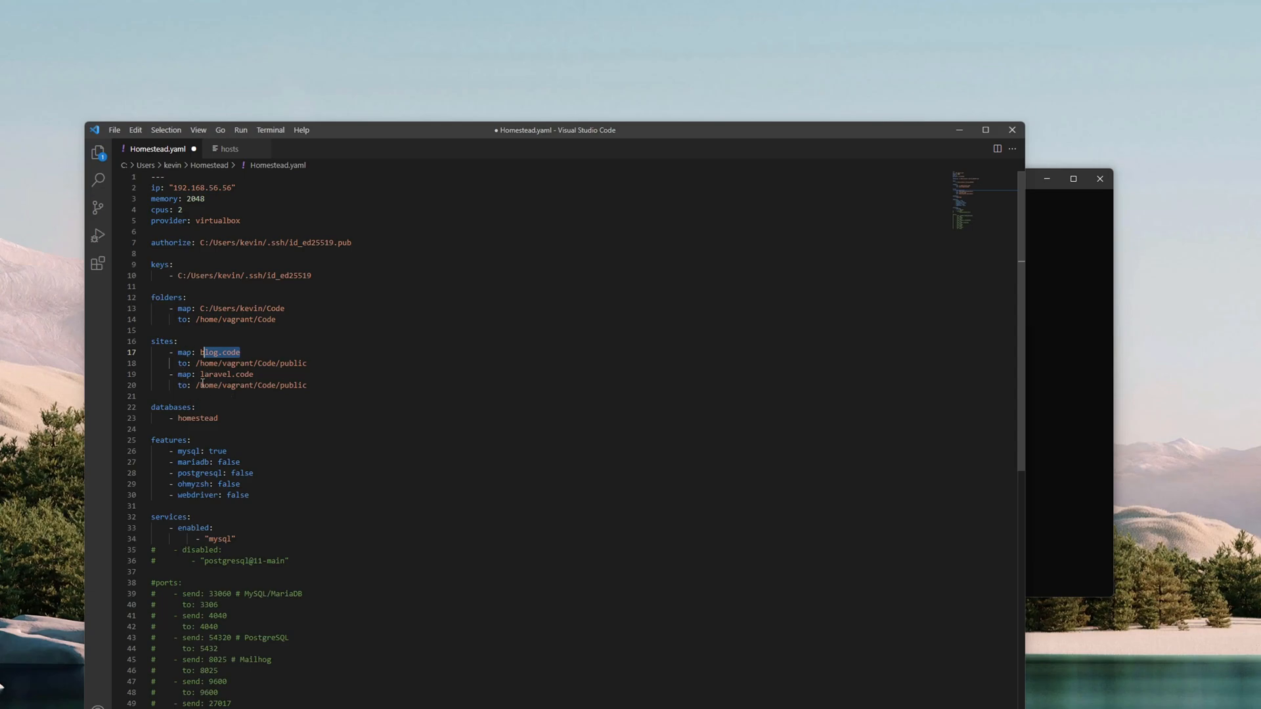
{"action": "left_click", "coordinate": [229, 149]}
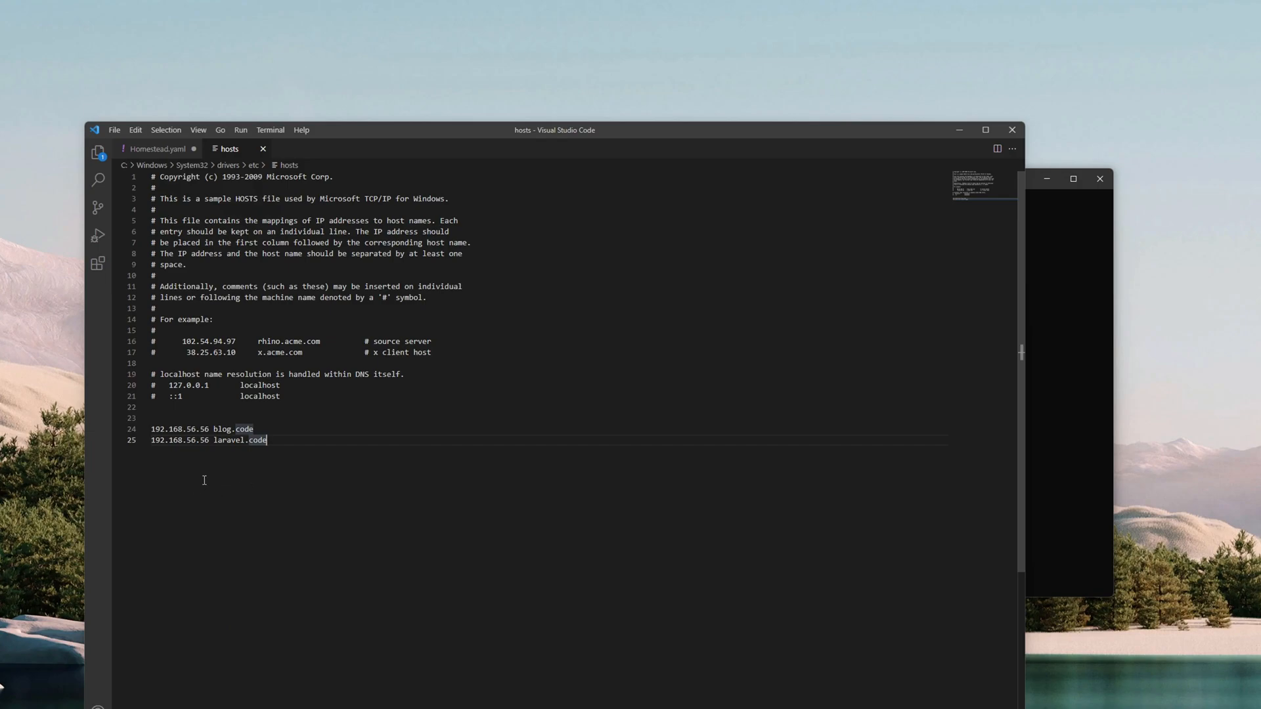
{"action": "mouse_move", "coordinate": [229, 331]}
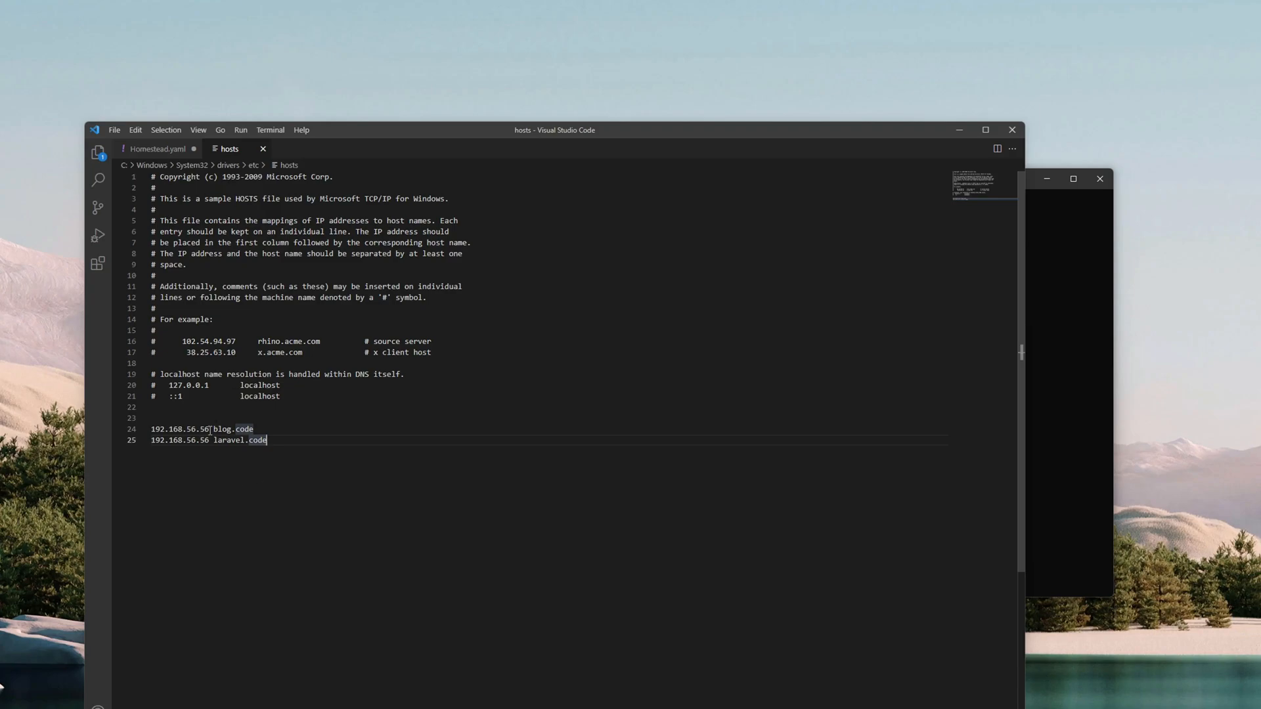
Return to Homestead.yaml with the cursor after the blog site's path
{"action": "left_click", "coordinate": [157, 149]}
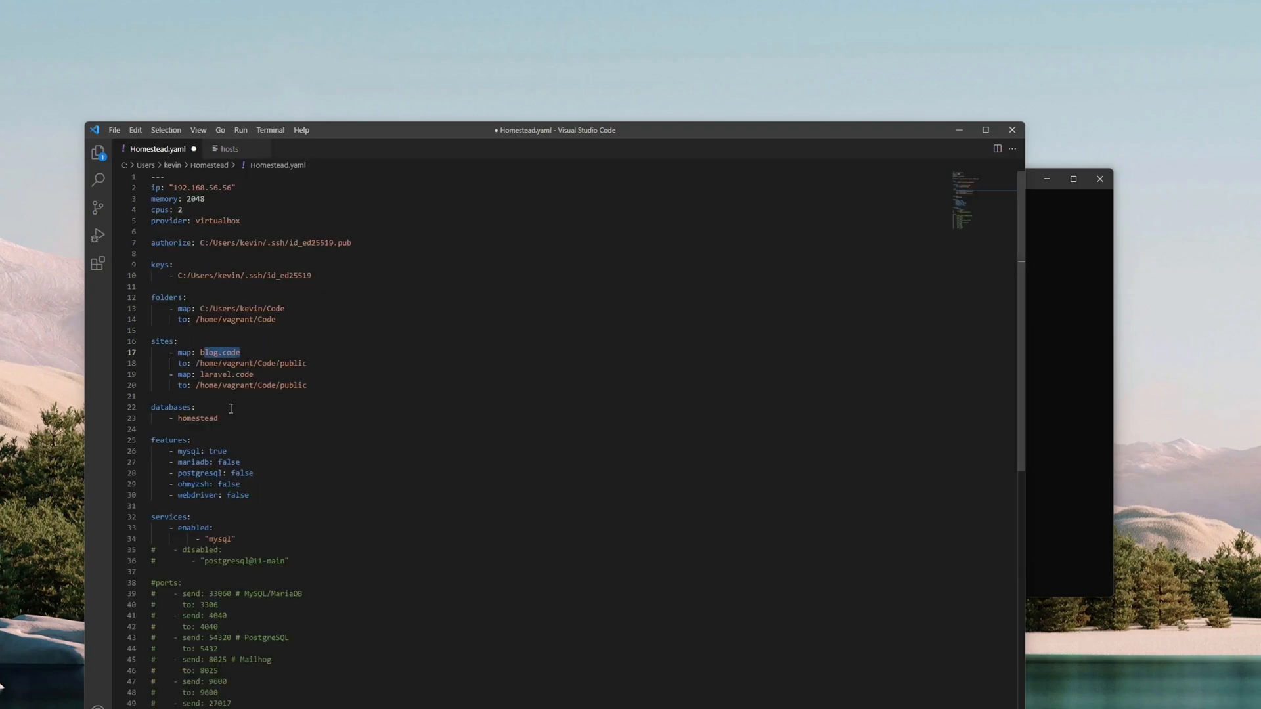
{"action": "left_click", "coordinate": [307, 362]}
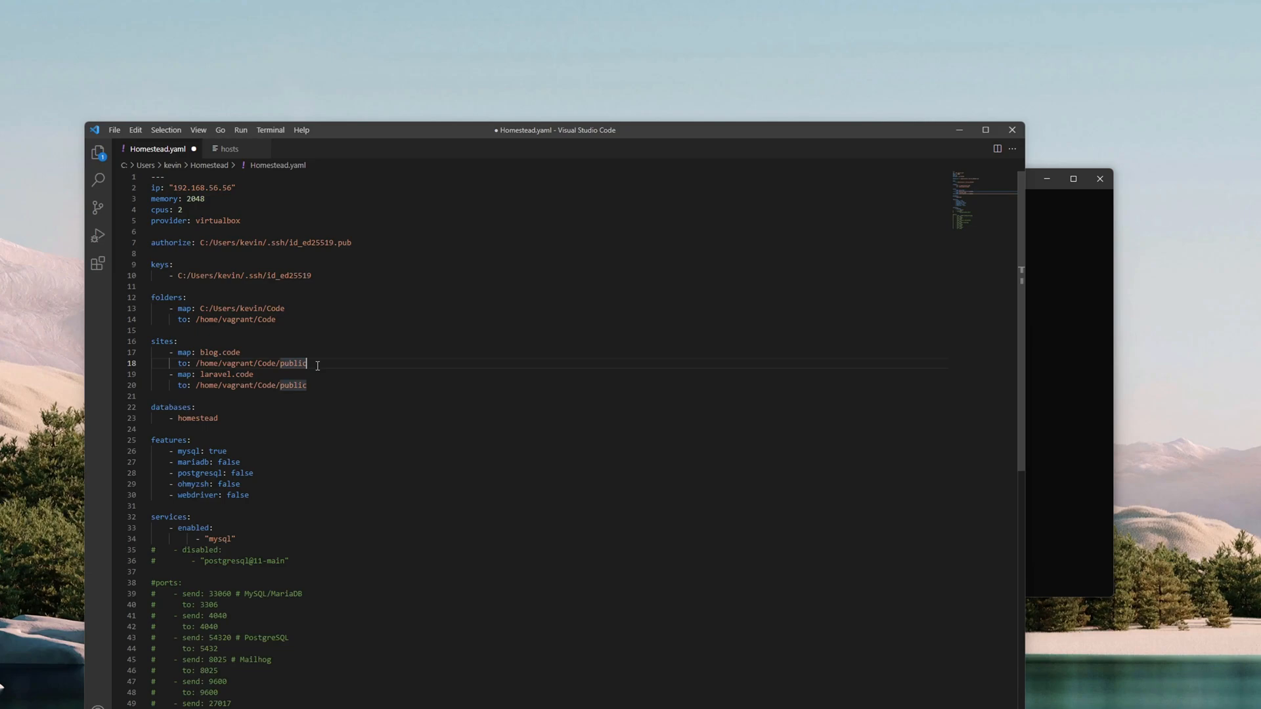
Add php: "8.1" and php: "7.4" lines under the blog.code and laravel.code sites
{"action": "key", "text": "Enter"}
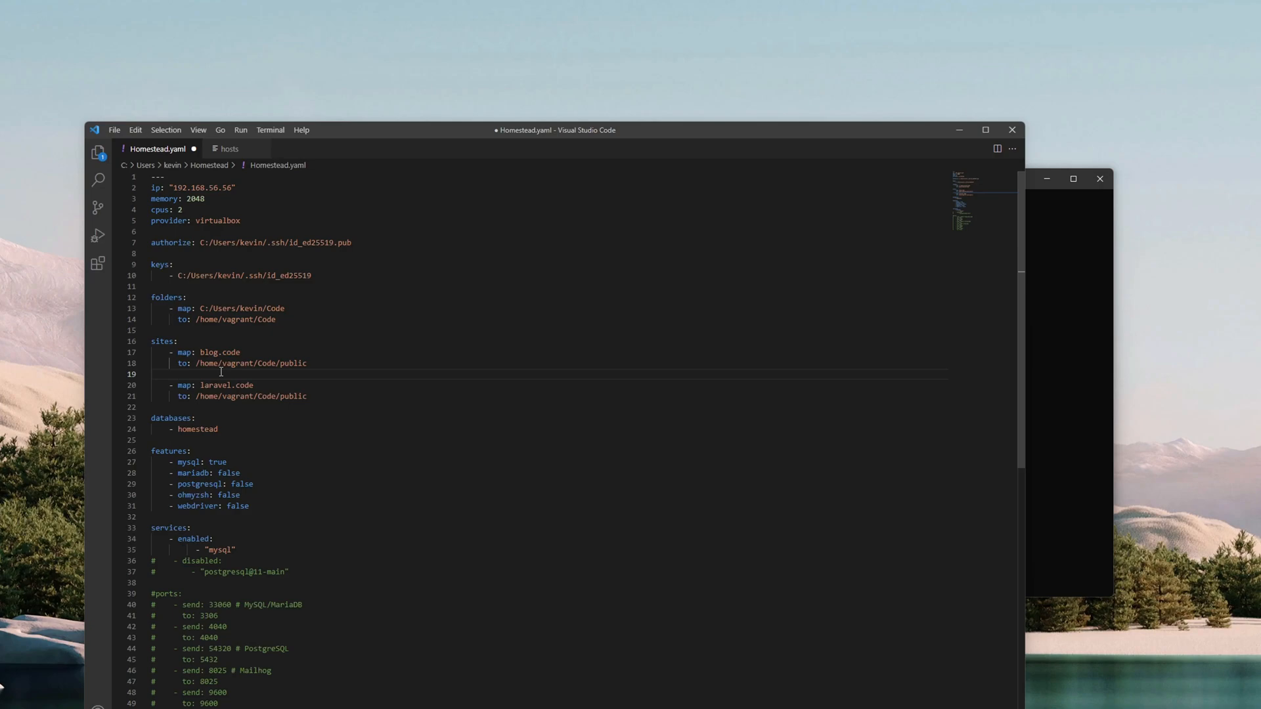
{"action": "type", "text": "php:"}
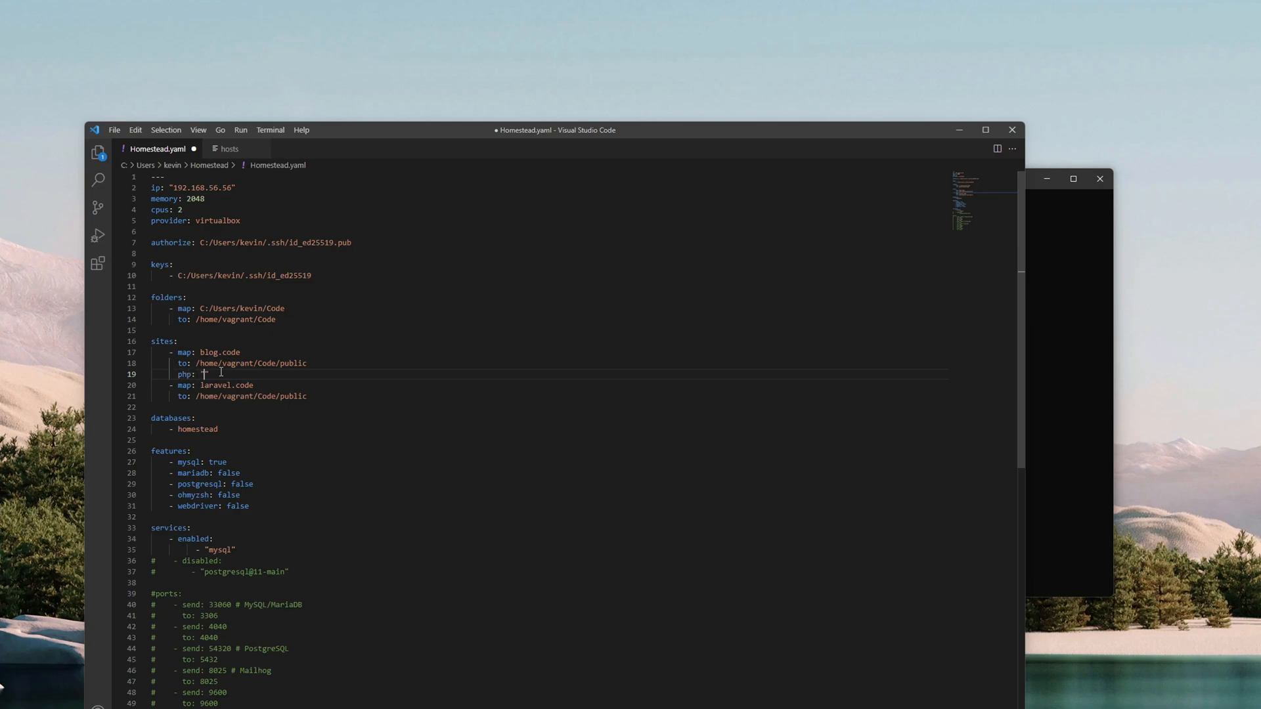
{"action": "type", "text": "\"8.1"}
{"action": "type", "text": "php"}
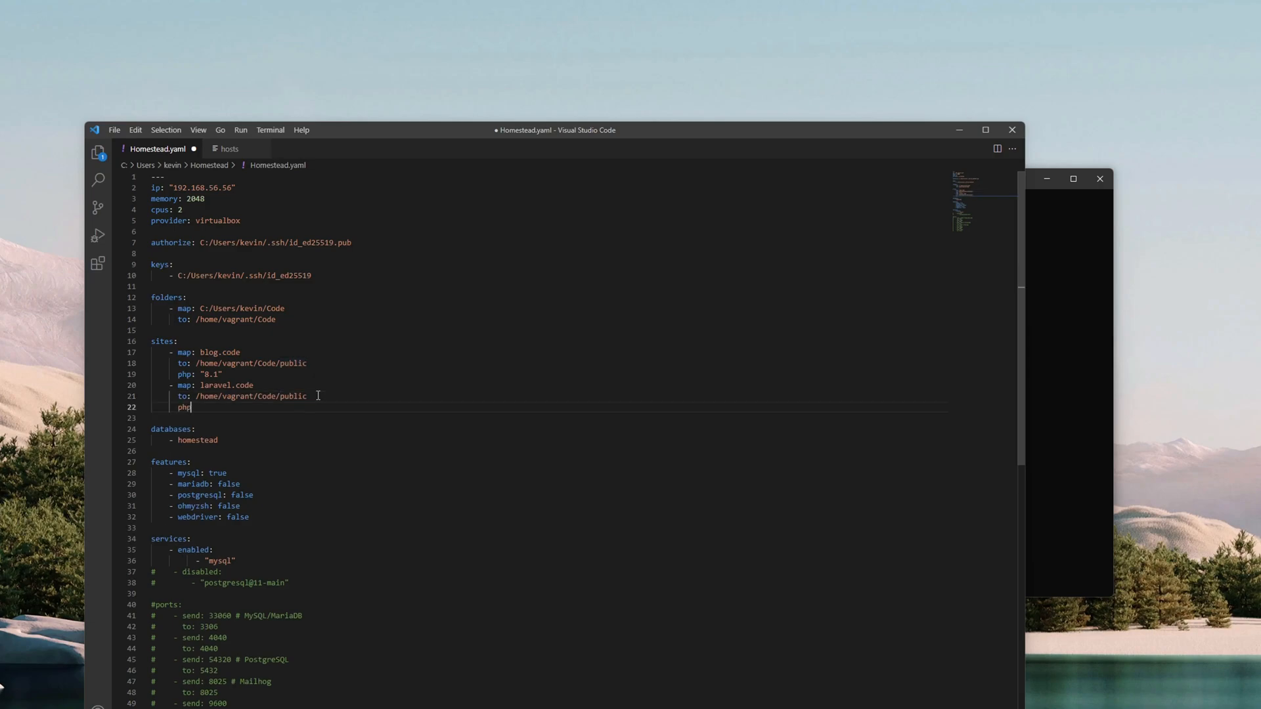
{"action": "type", "text": ": \"7.\""}
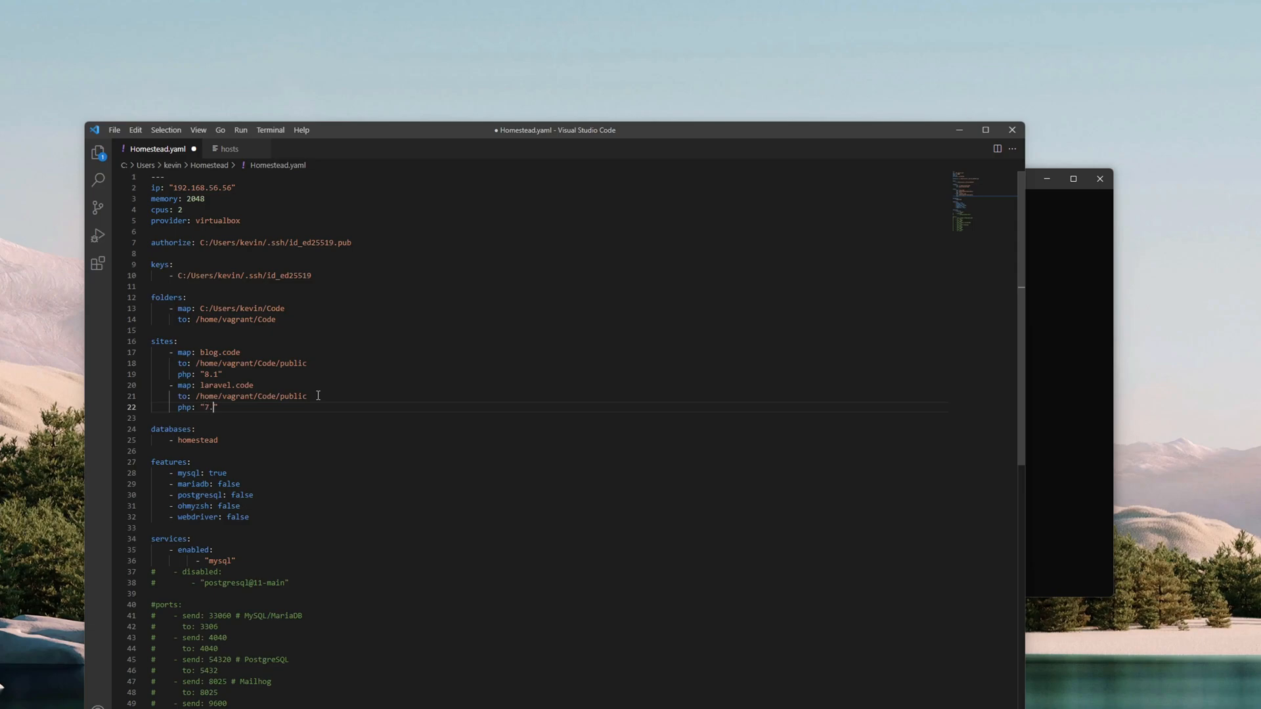
{"action": "type", "text": "4"}
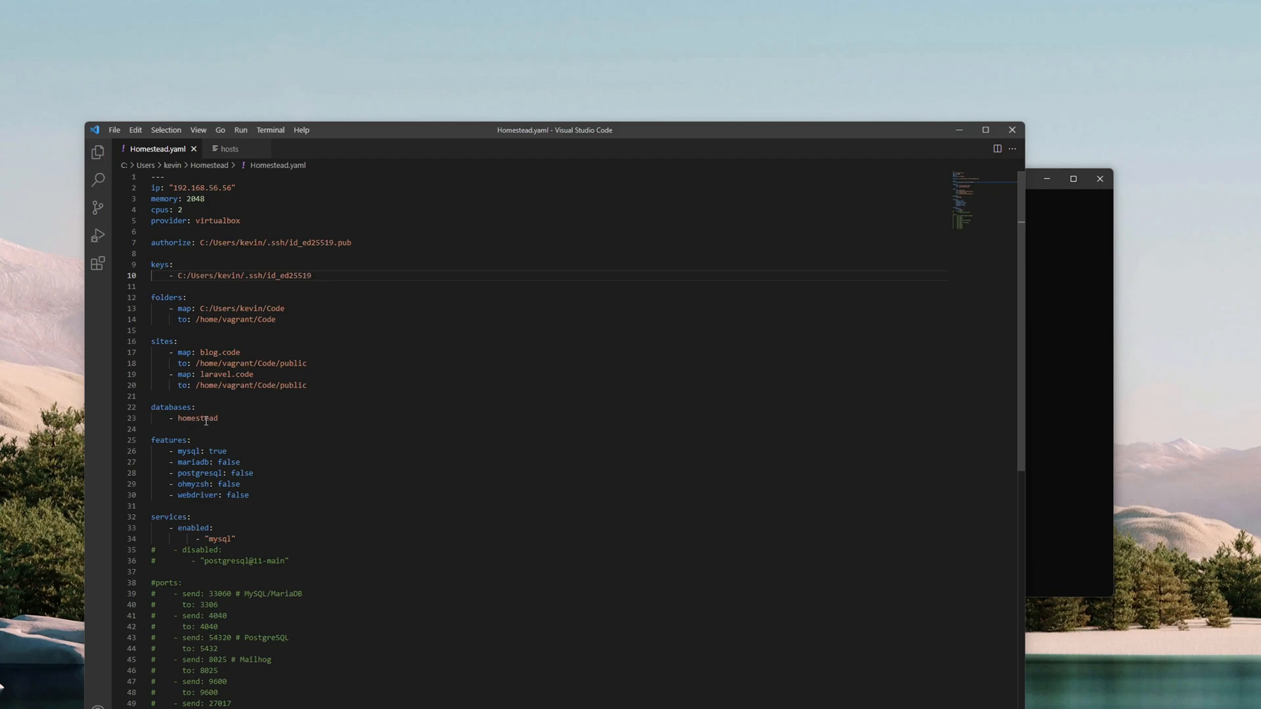
{"action": "double_click", "coordinate": [197, 418]}
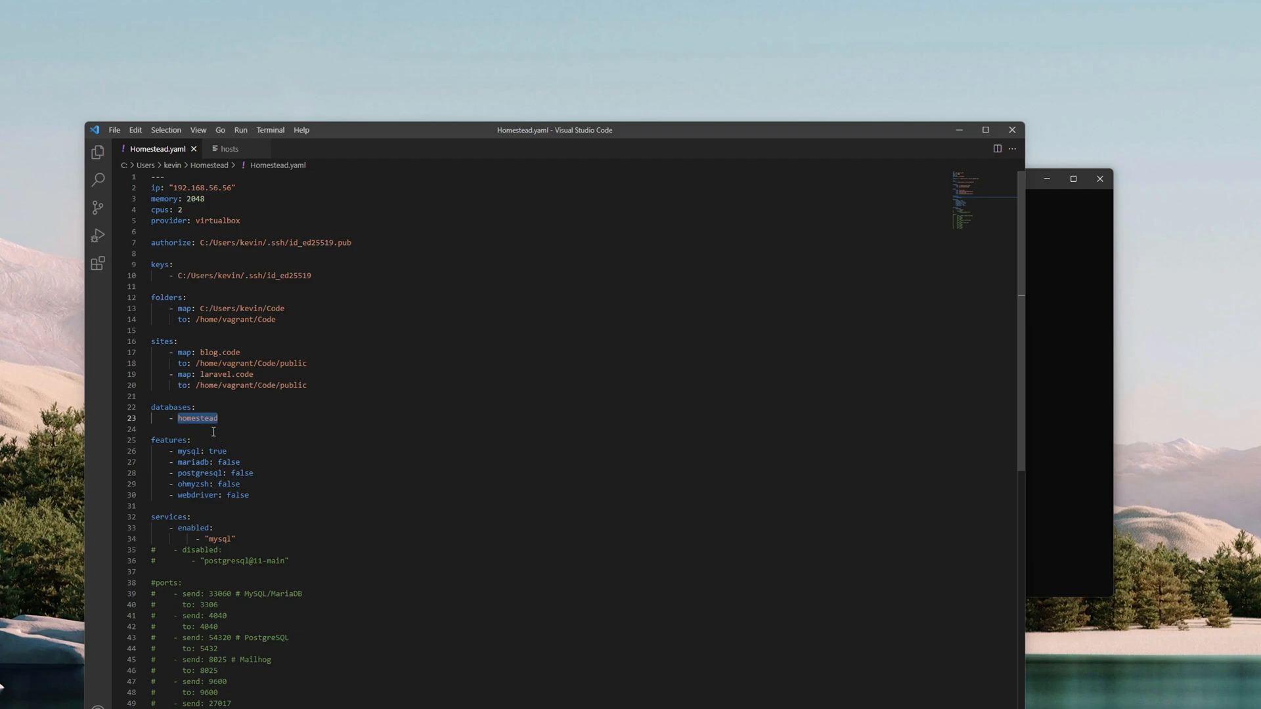
{"action": "left_click", "coordinate": [190, 440]}
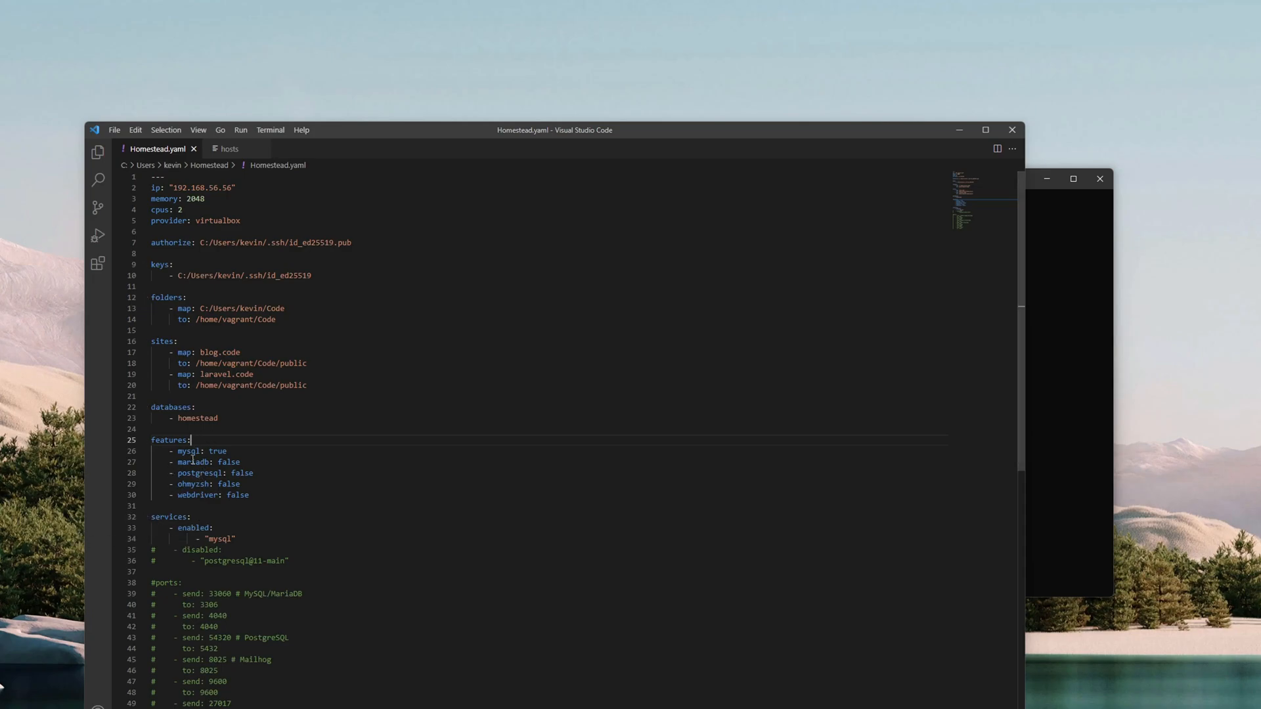
{"action": "double_click", "coordinate": [217, 450]}
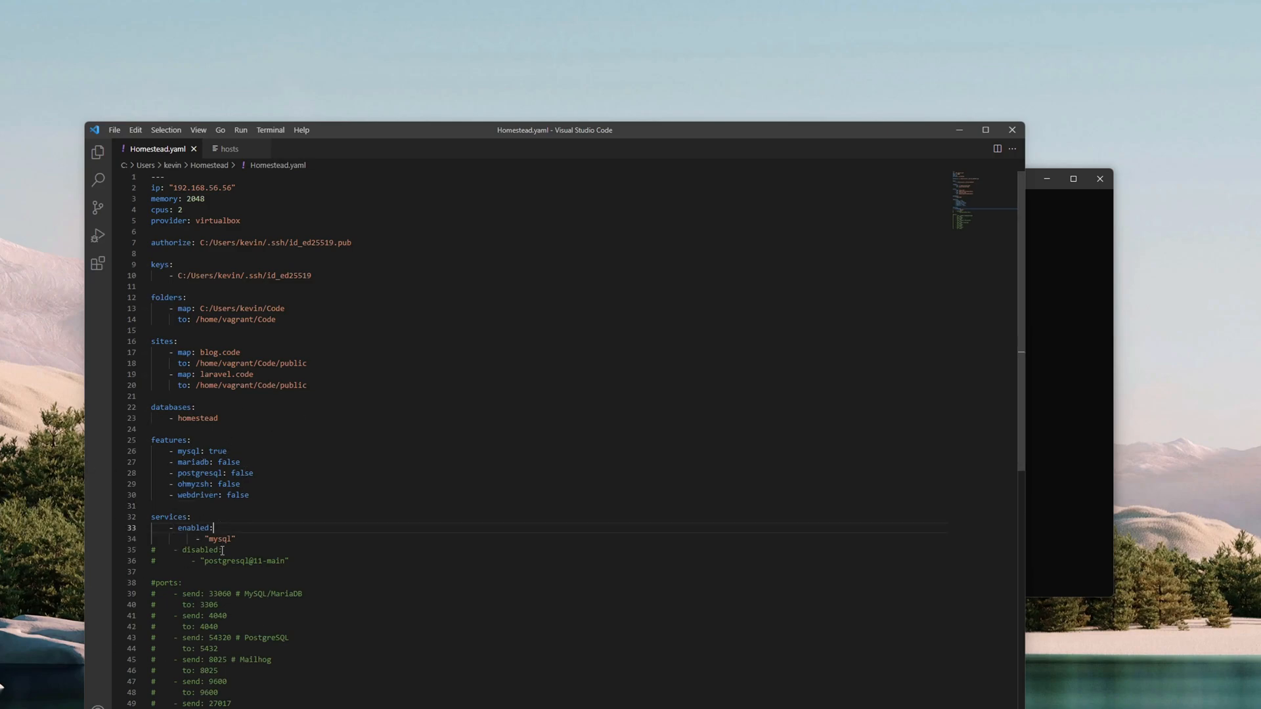
{"action": "scroll", "scroll_direction": "down", "scroll_amount": 3}
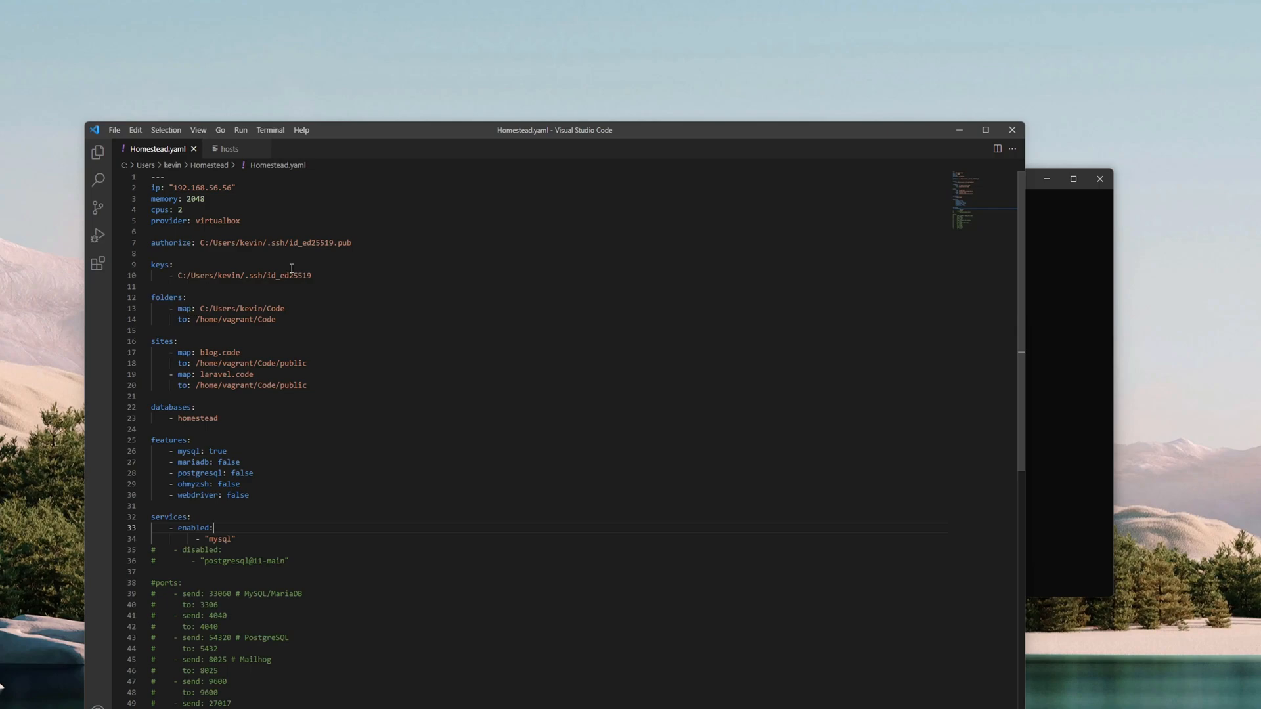
{"action": "mouse_move", "coordinate": [233, 341]}
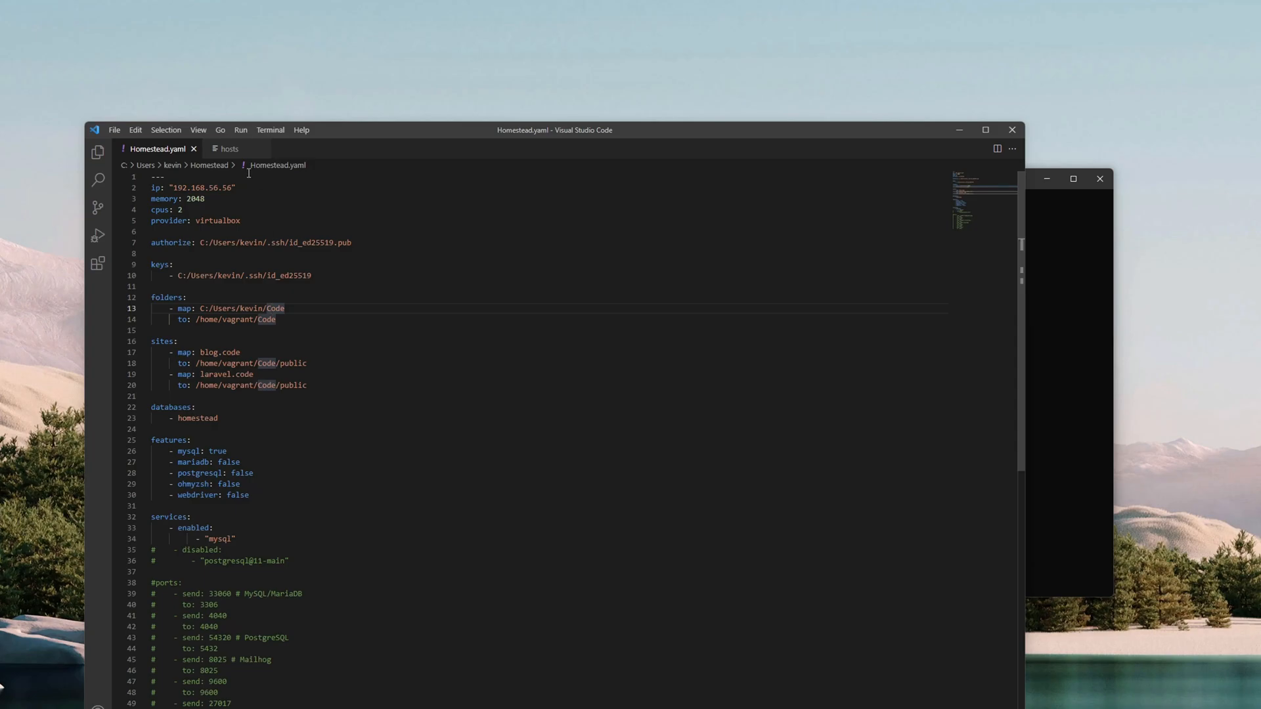
{"action": "left_click", "coordinate": [228, 149]}
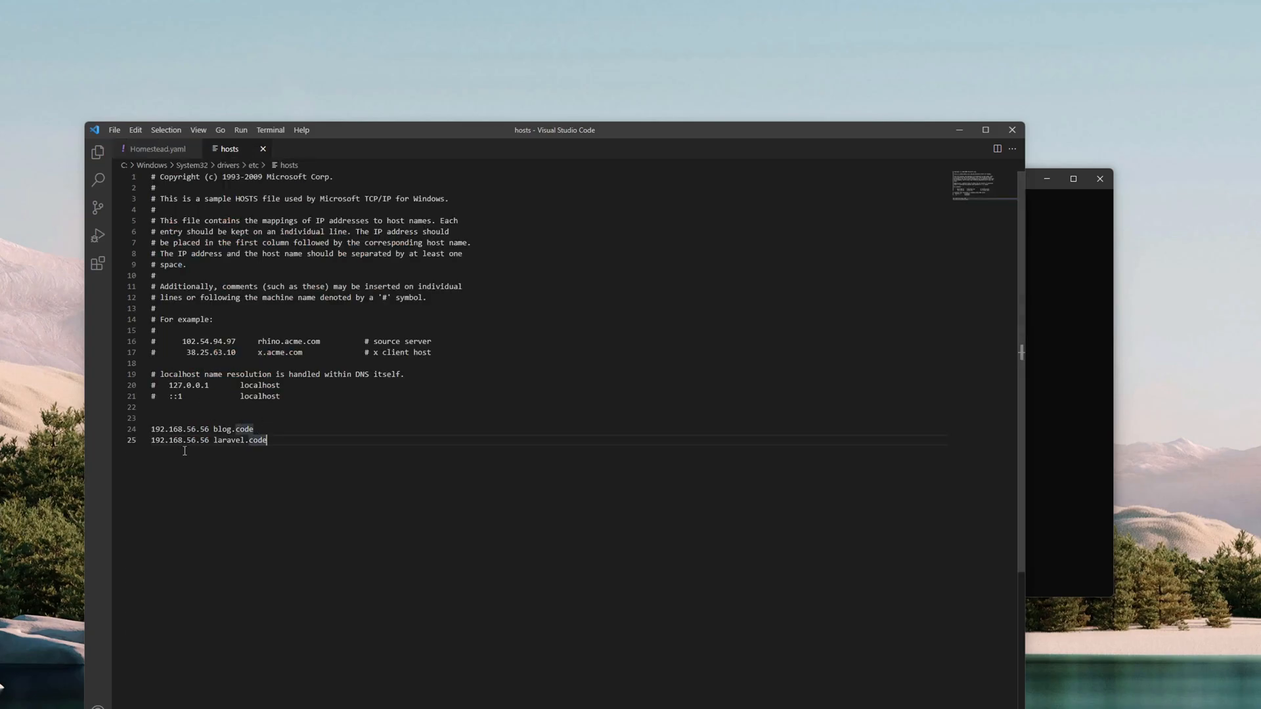
{"action": "mouse_move", "coordinate": [200, 409]}
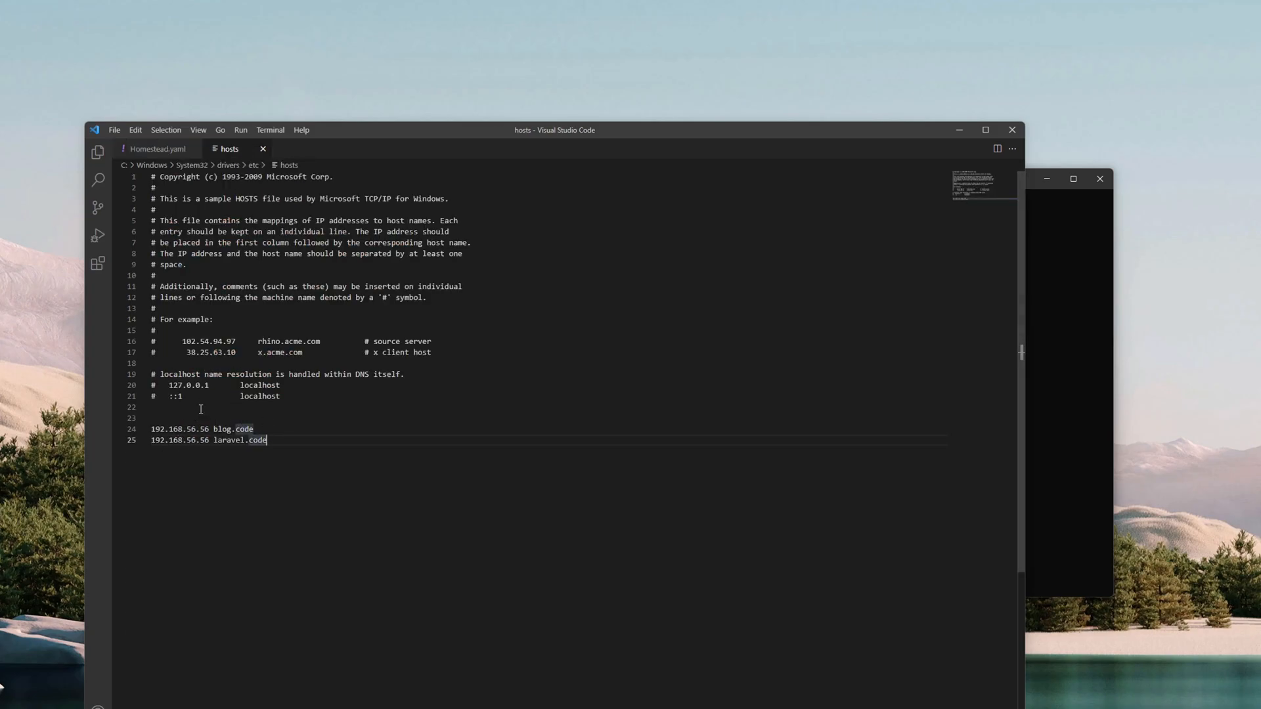
{"action": "left_click", "coordinate": [157, 149]}
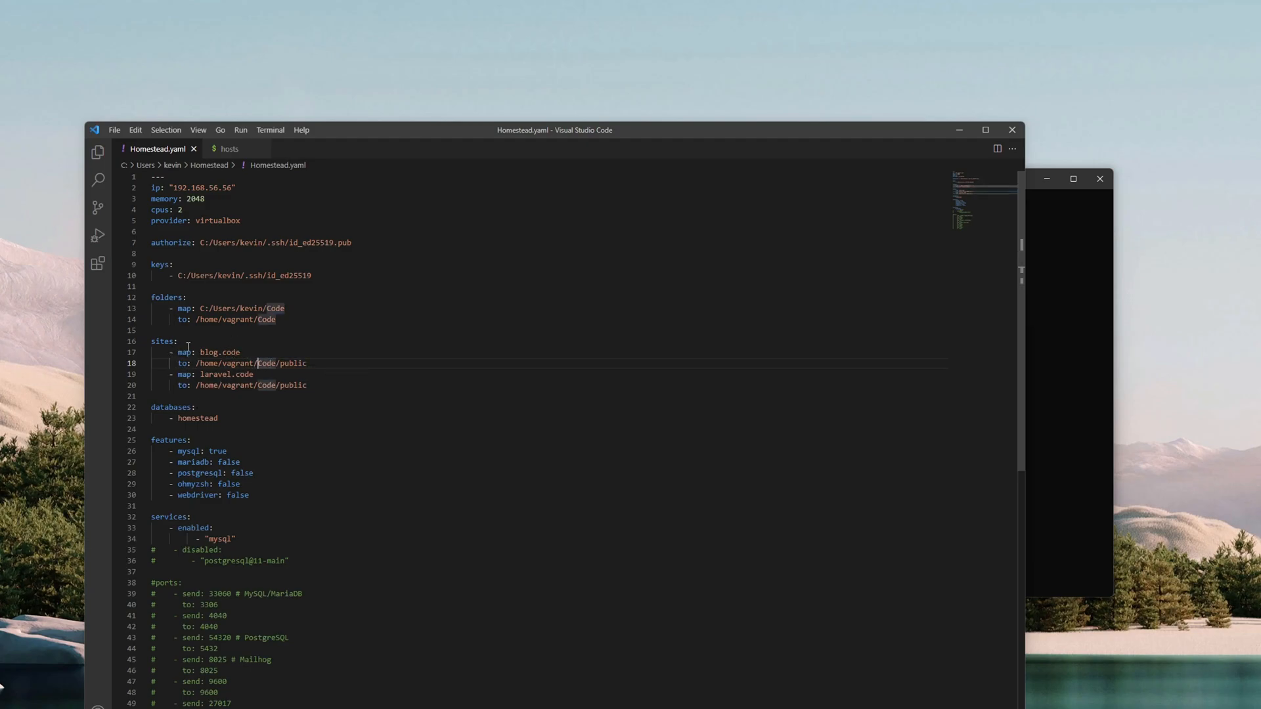
Insert blog/ before public so the blog site serves from /home/vagrant/Code/blog/public, and review it
{"action": "left_click", "coordinate": [280, 362]}
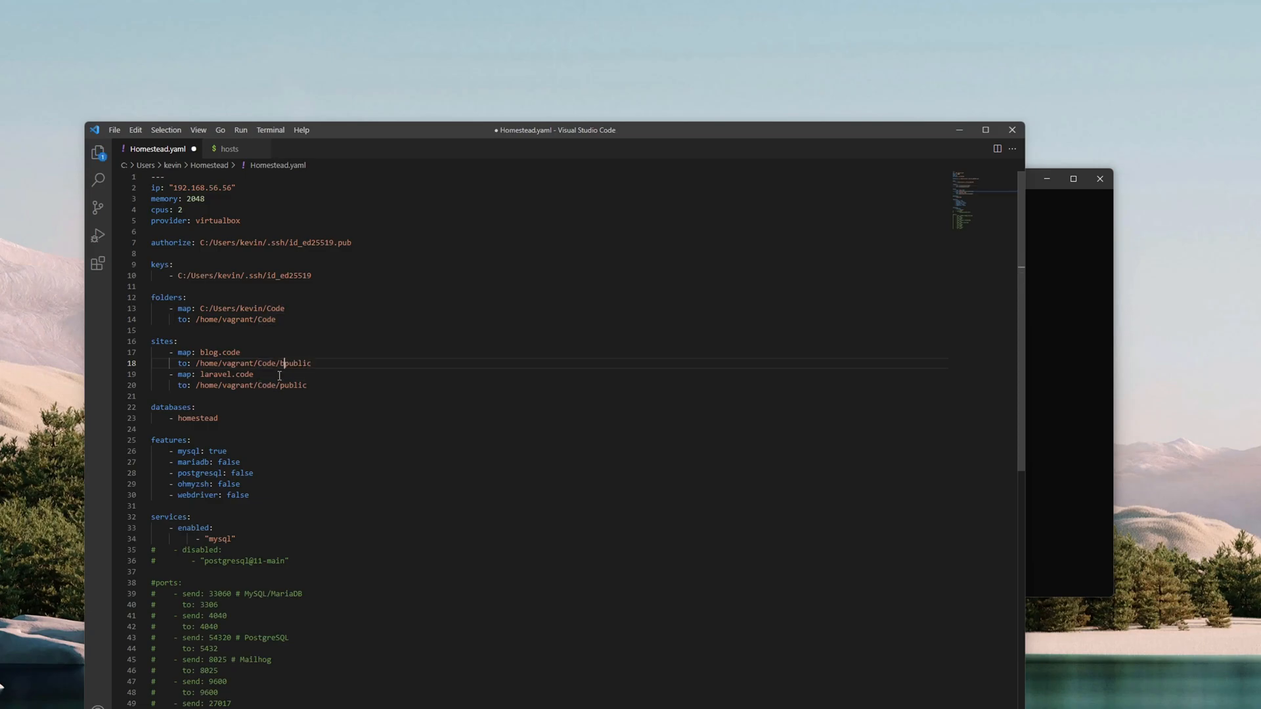
{"action": "type", "text": "blog/"}
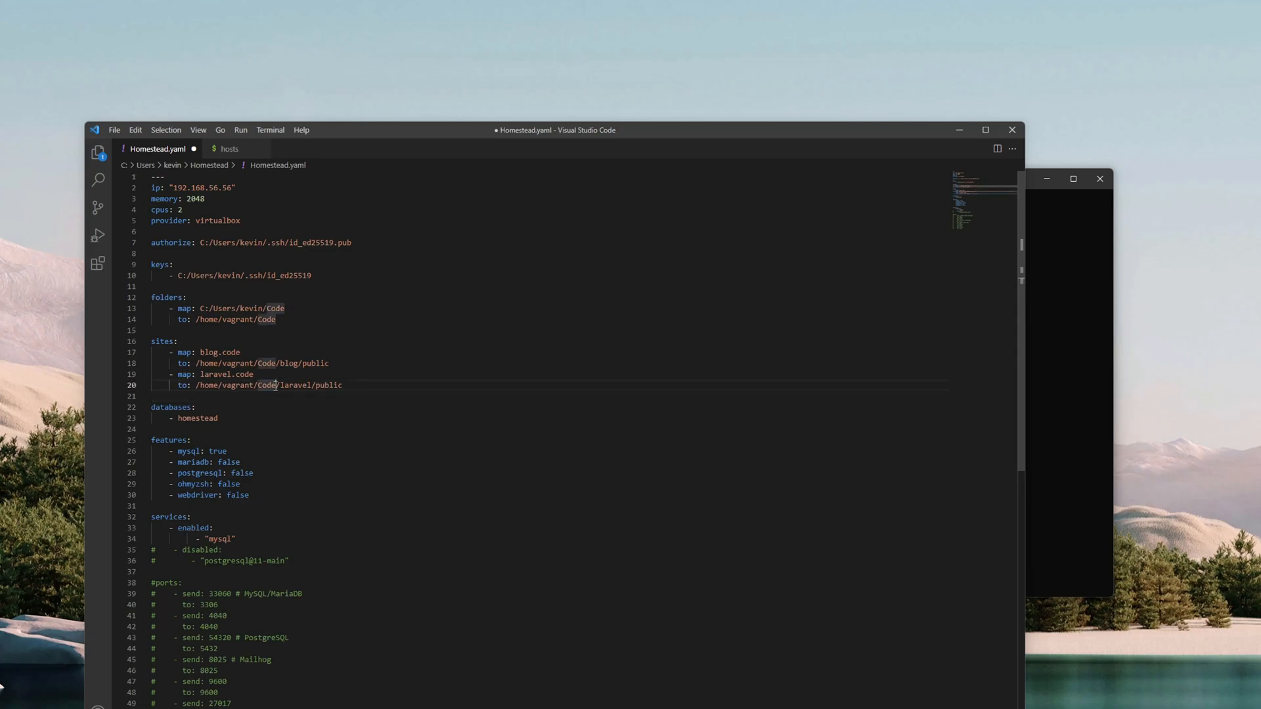
{"action": "double_click", "coordinate": [295, 386]}
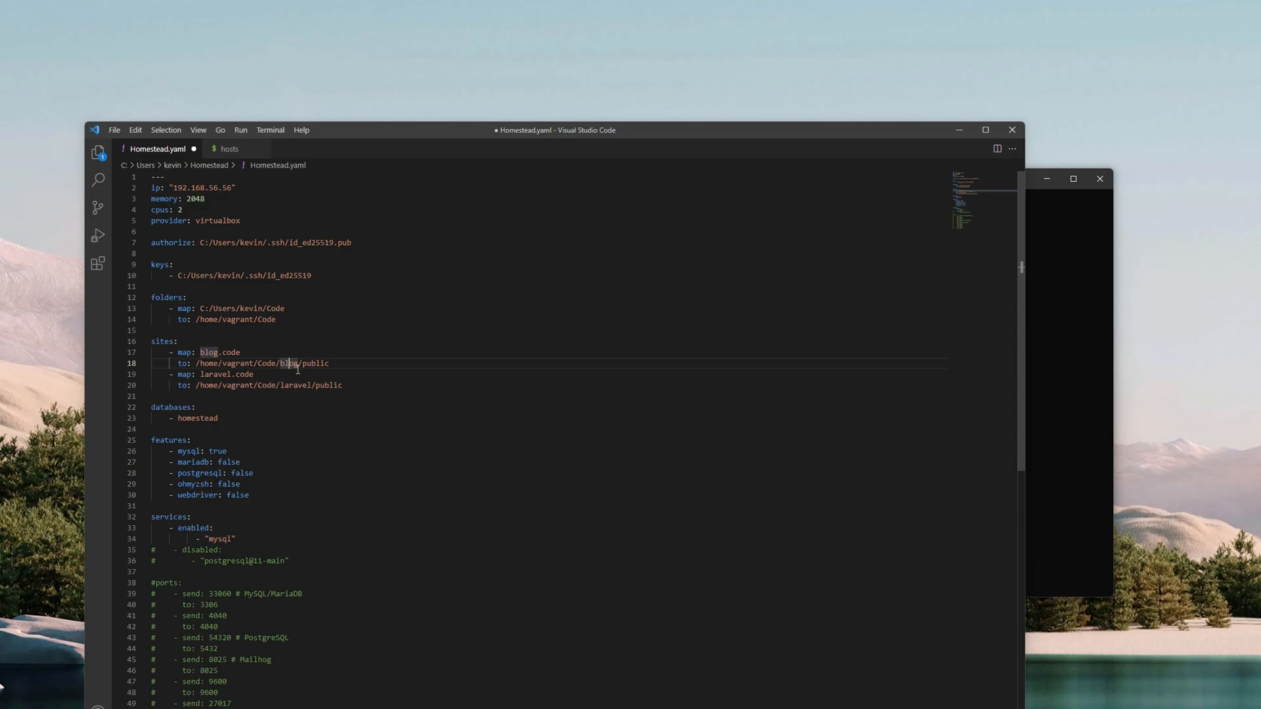
{"action": "double_click", "coordinate": [288, 362]}
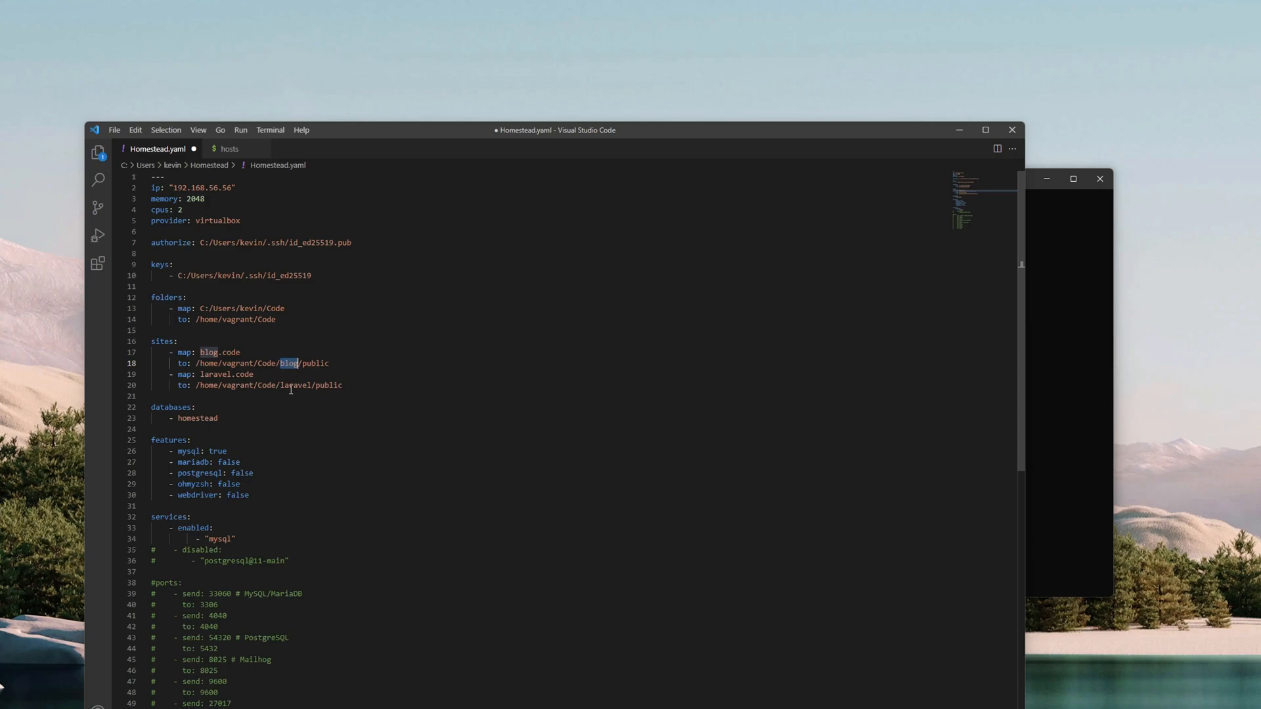
{"action": "left_click", "coordinate": [191, 440]}
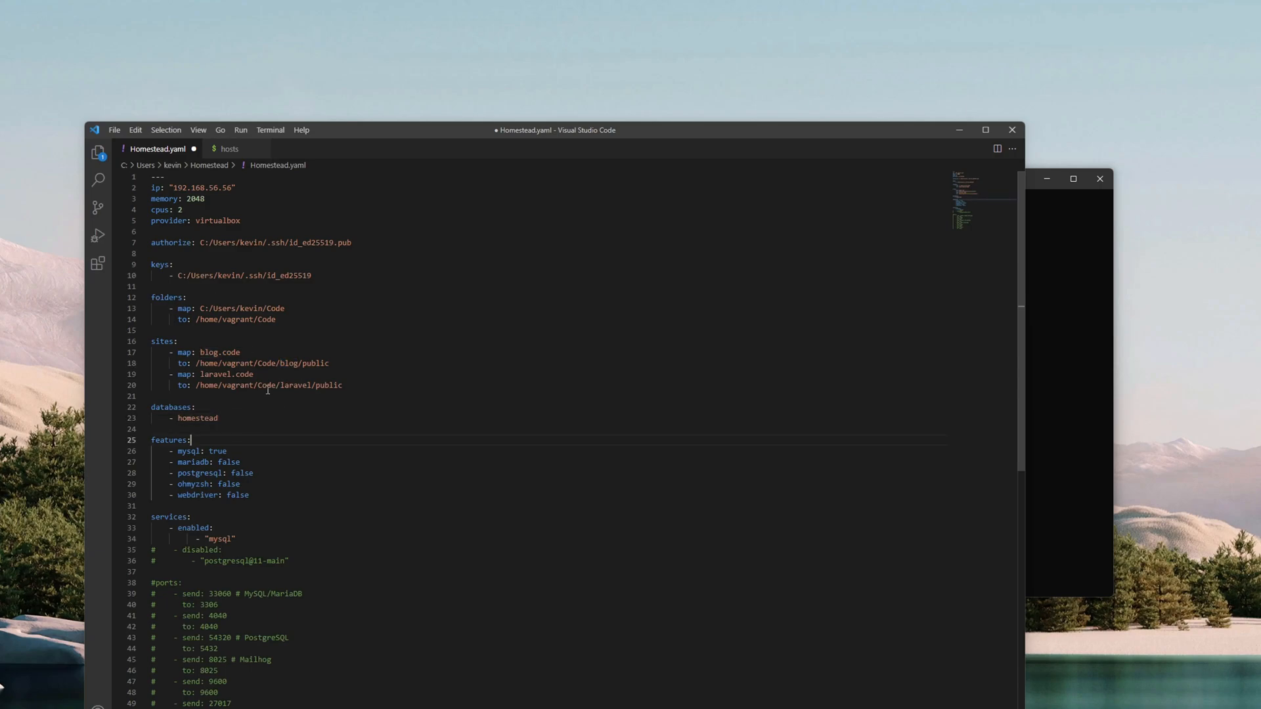